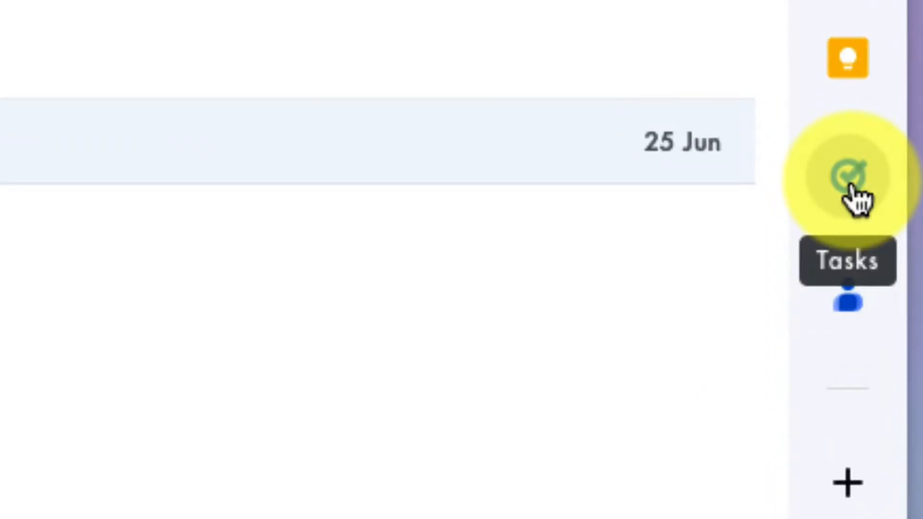
Open Gmail's Tasks side panel to show My Tasks.
{"action": "left_click", "coordinate": [846, 173]}
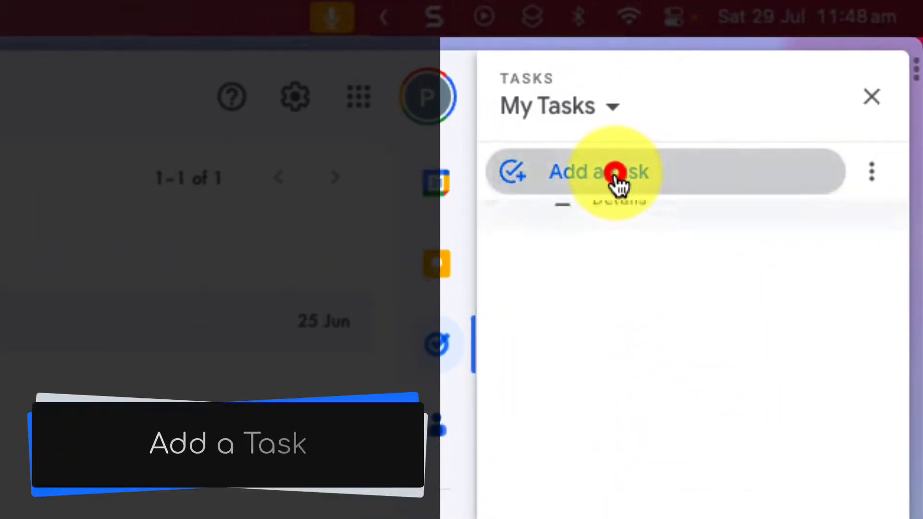
Add 'Fake Task 1' with details 'Stuff to do' and begin a second task.
{"action": "left_click", "coordinate": [600, 172]}
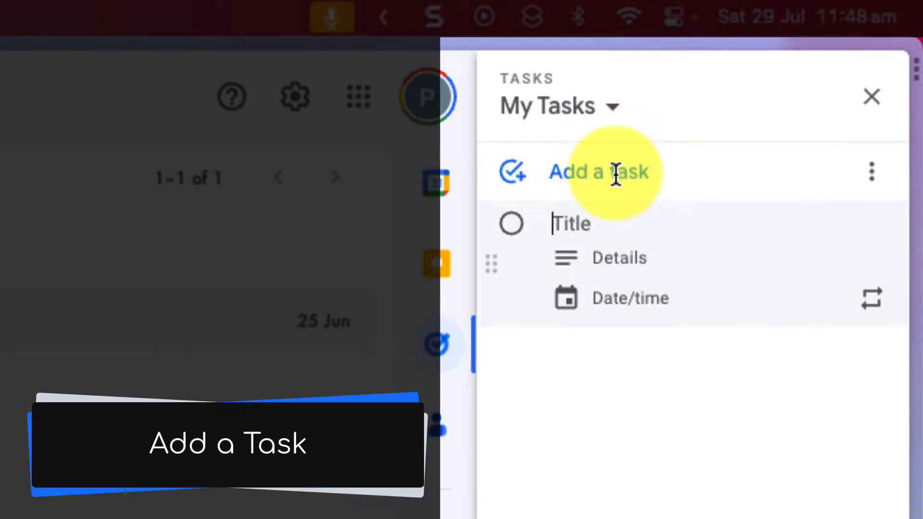
{"action": "type", "text": "Fake Task 1"}
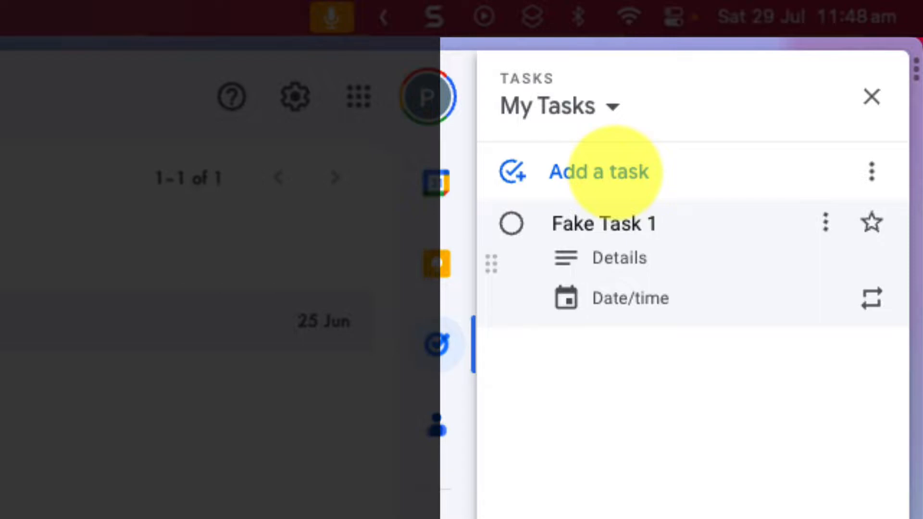
{"action": "mouse_move", "coordinate": [616, 175]}
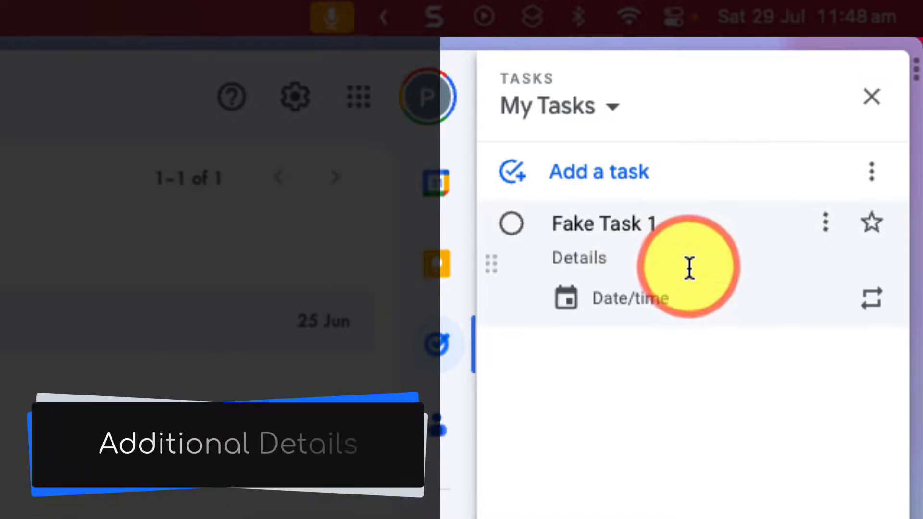
{"action": "type", "text": "St"}
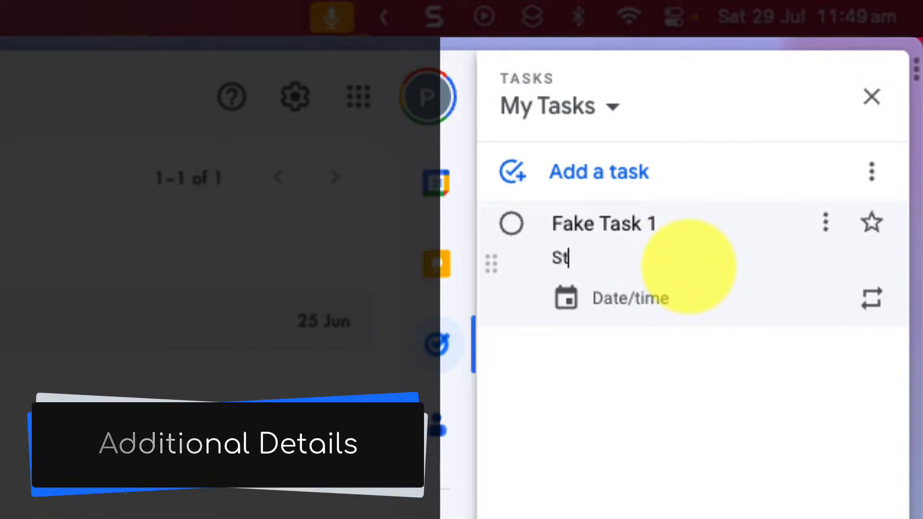
{"action": "type", "text": "uff to do"}
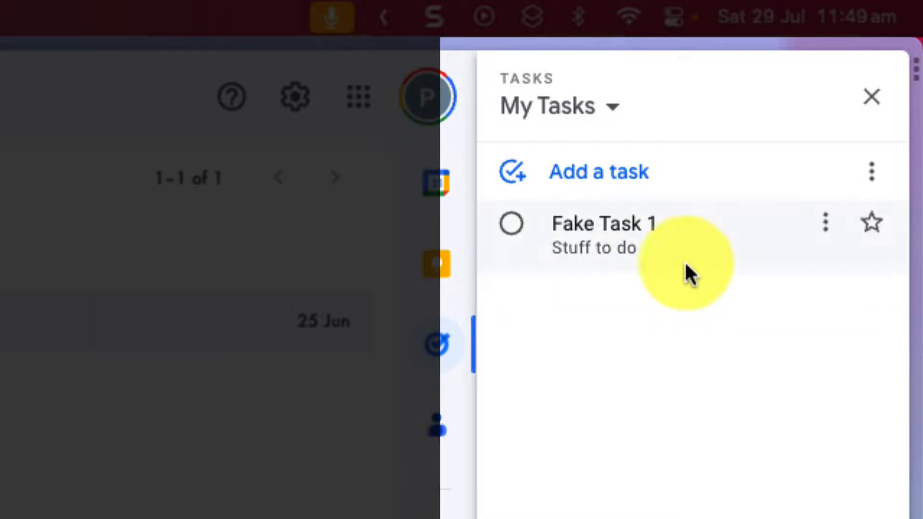
{"action": "left_click", "coordinate": [599, 172]}
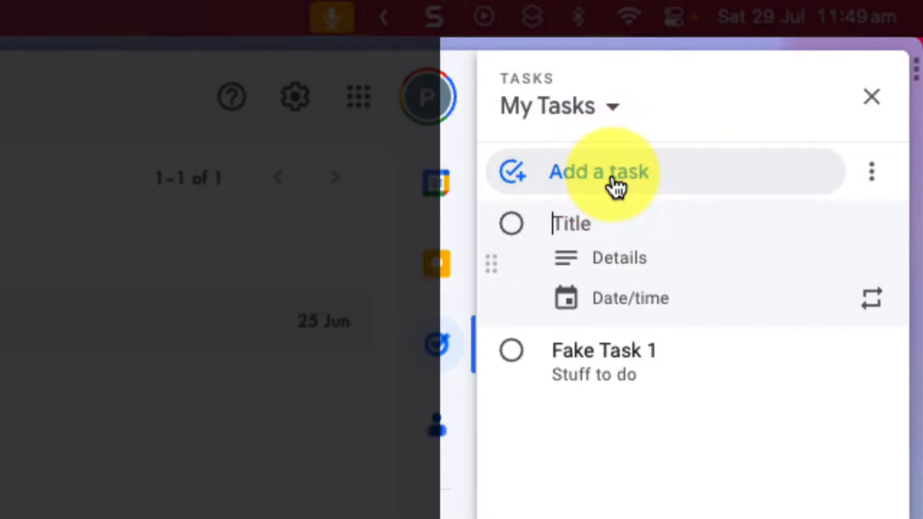
Enter 'Fake Task 2' and 'Fake Task 3' as new tasks in My Tasks.
{"action": "type", "text": "Fake Task 2"}
{"action": "type", "text": "Fake Task 3"}
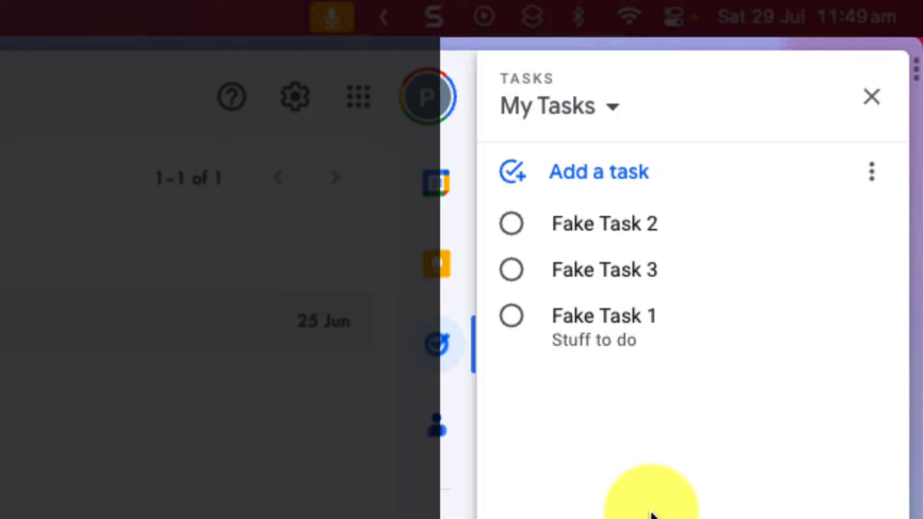
{"action": "mouse_move", "coordinate": [656, 510]}
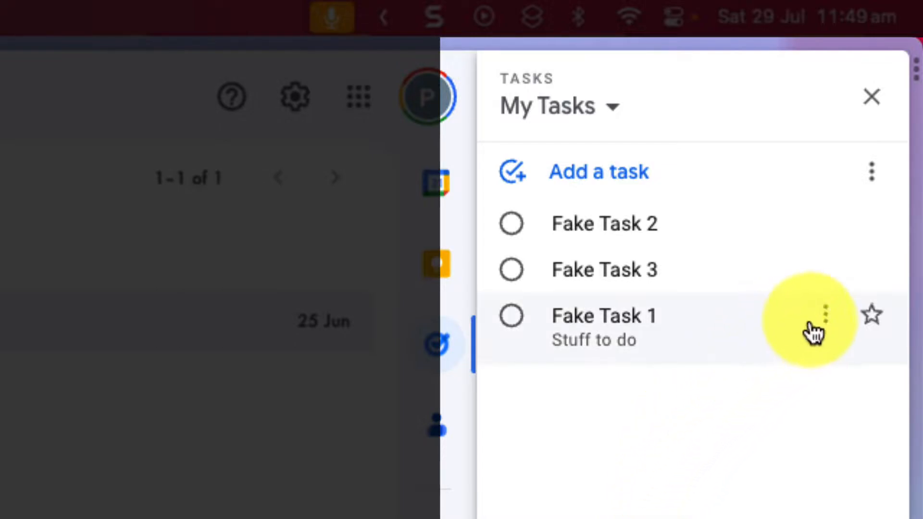
{"action": "mouse_move", "coordinate": [824, 315]}
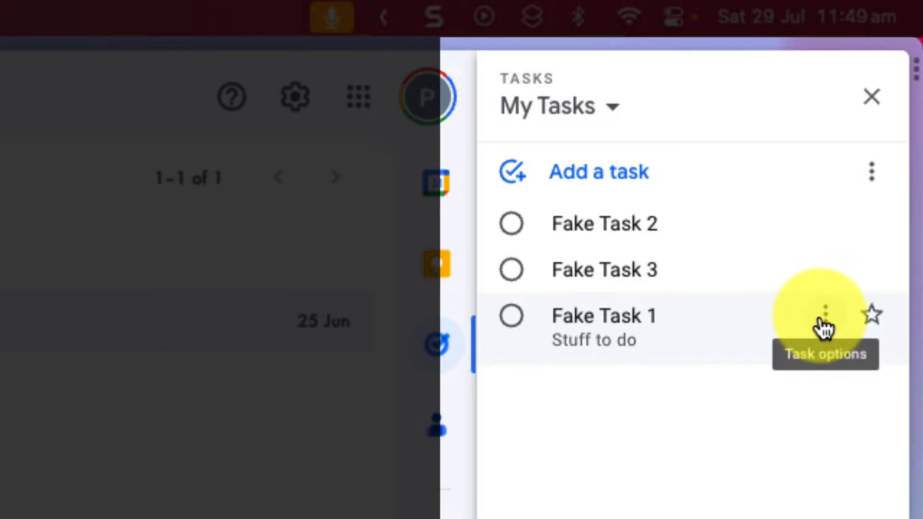
Use Task options on 'Fake Task 1' to move it above Fake Tasks 2 and 3.
{"action": "left_click", "coordinate": [825, 312]}
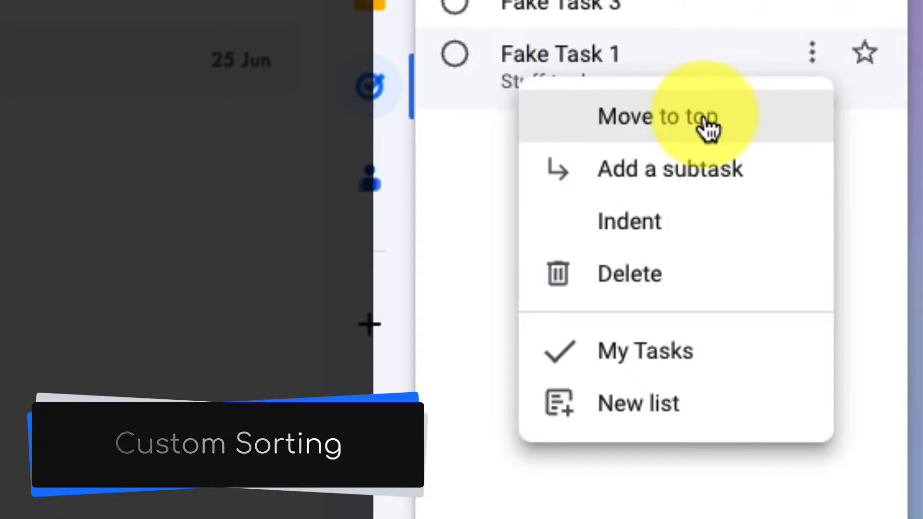
{"action": "left_click", "coordinate": [658, 116]}
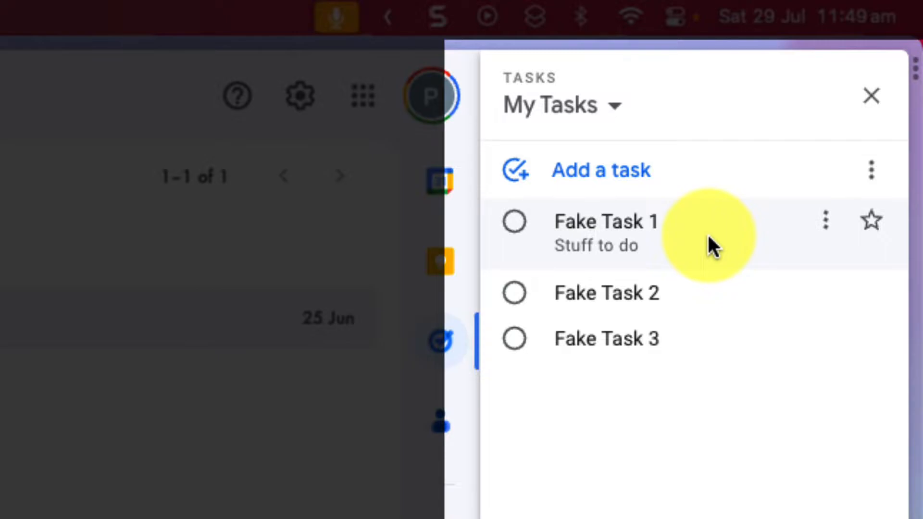
{"action": "mouse_move", "coordinate": [607, 293]}
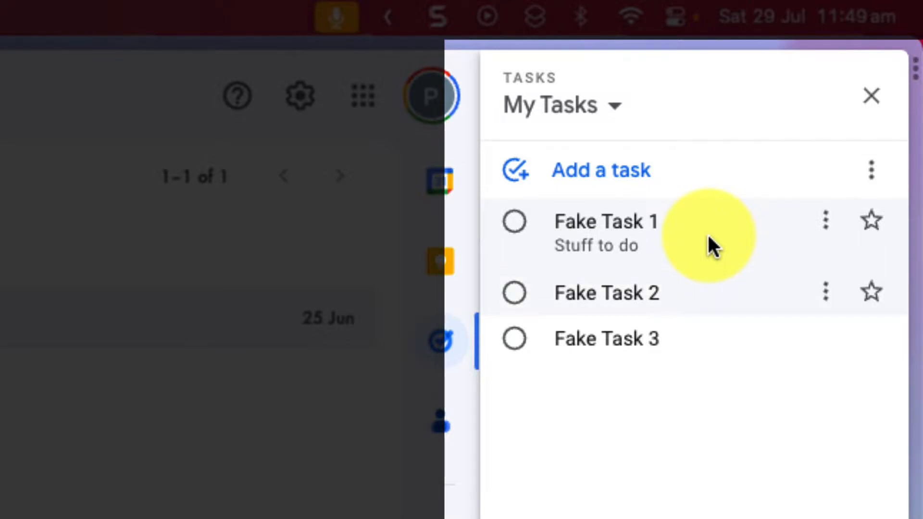
{"action": "mouse_move", "coordinate": [730, 383]}
{"action": "type", "text": "Sub Task 1"}
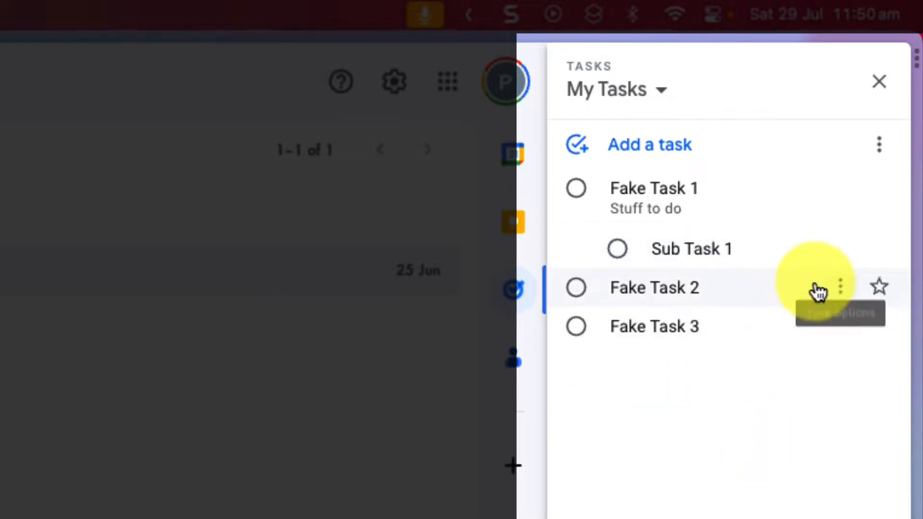
Open Task options on 'Fake Task 2' to indent it under 'Fake Task 1'.
{"action": "left_click", "coordinate": [840, 288]}
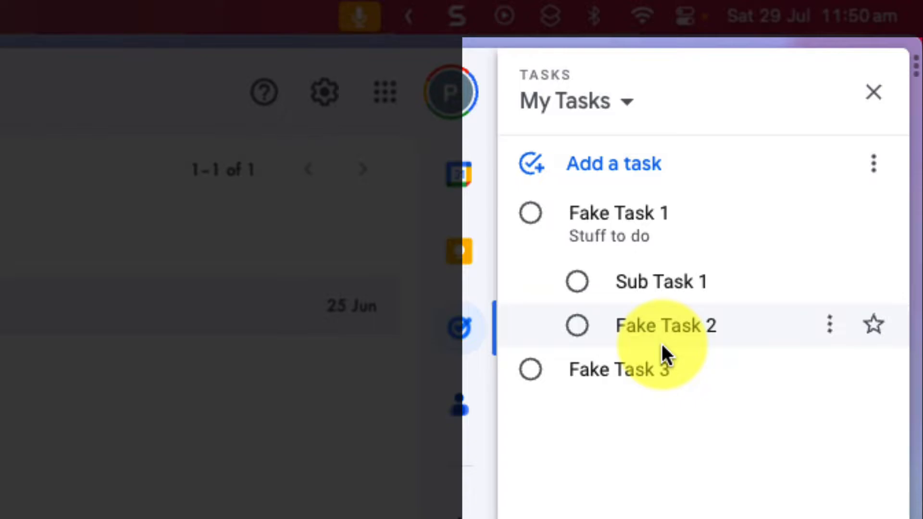
Unindent 'Fake Task 2' so only 'Sub Task 1' stays nested.
{"action": "left_click", "coordinate": [830, 324]}
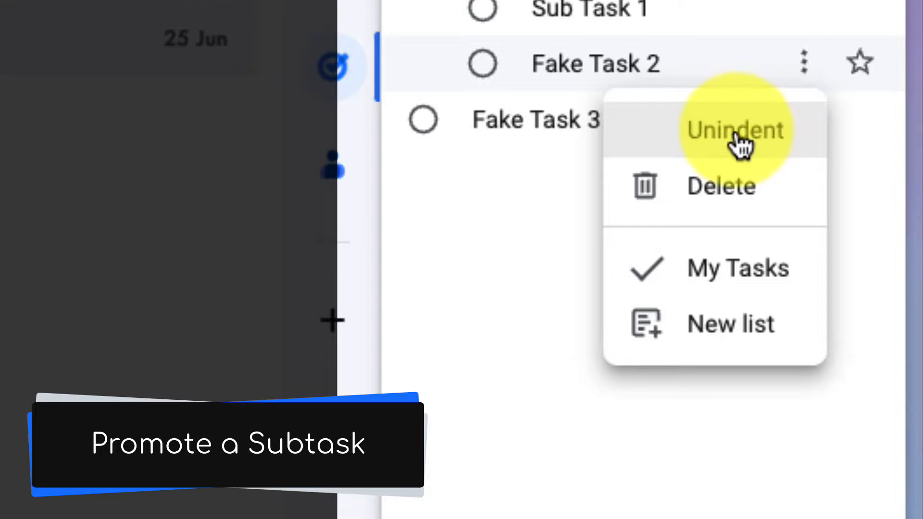
{"action": "left_click", "coordinate": [734, 129]}
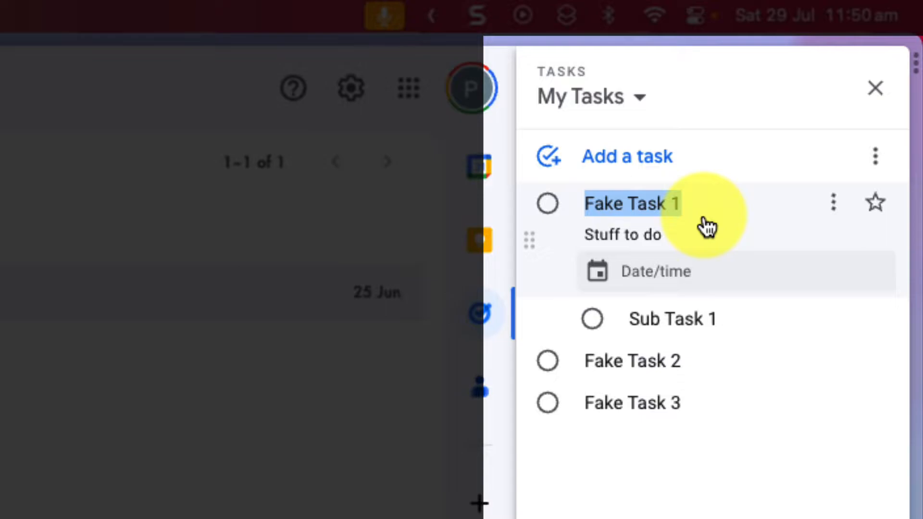
Set 'Fake Task 1' due today at 12:30.
{"action": "left_click", "coordinate": [653, 271]}
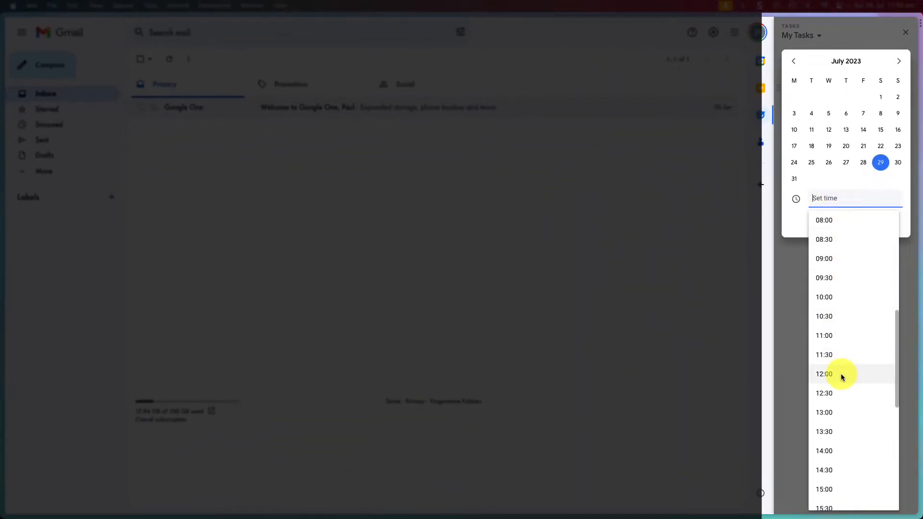
{"action": "left_click", "coordinate": [824, 392]}
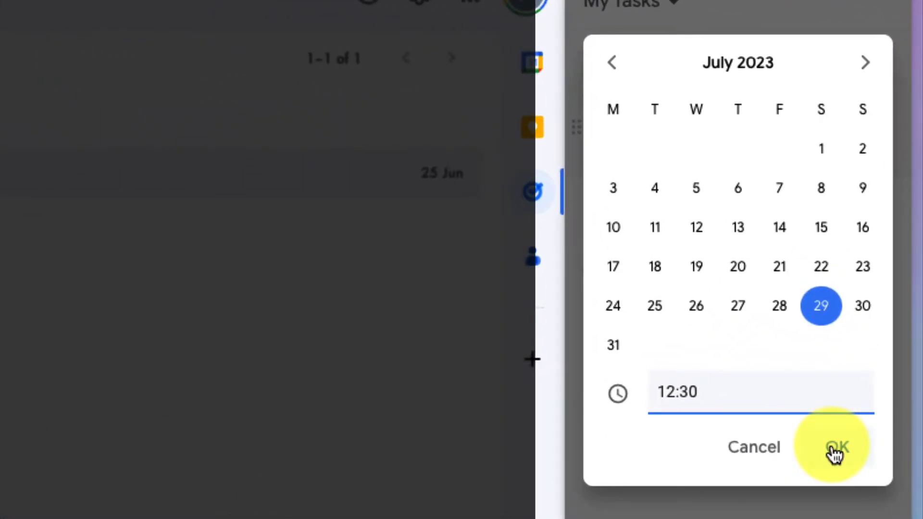
{"action": "left_click", "coordinate": [832, 446]}
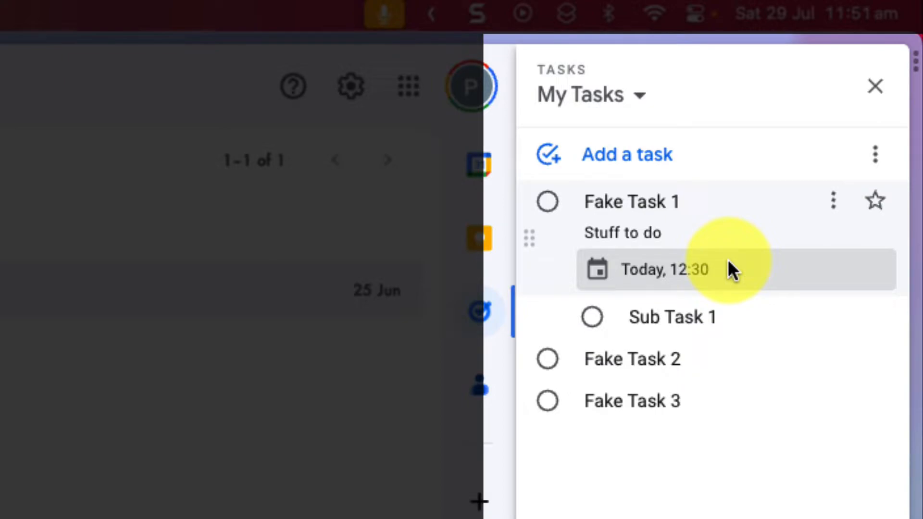
{"action": "mouse_move", "coordinate": [760, 353]}
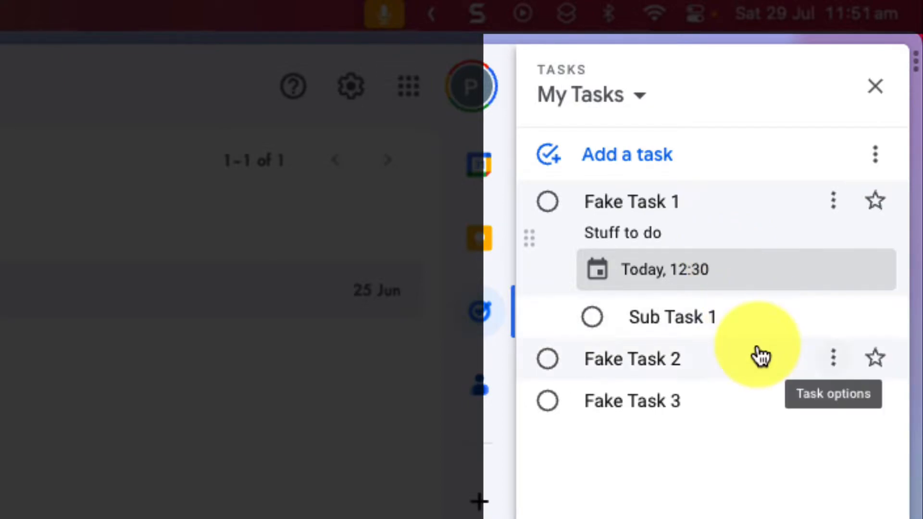
Make 'Fake Task 2' repeat monthly on the last Sunday.
{"action": "left_click", "coordinate": [632, 359]}
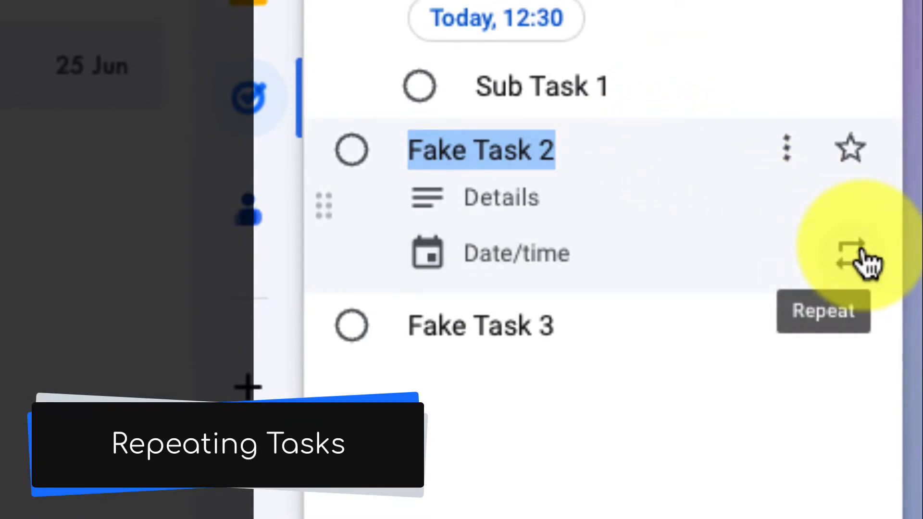
{"action": "left_click", "coordinate": [850, 254]}
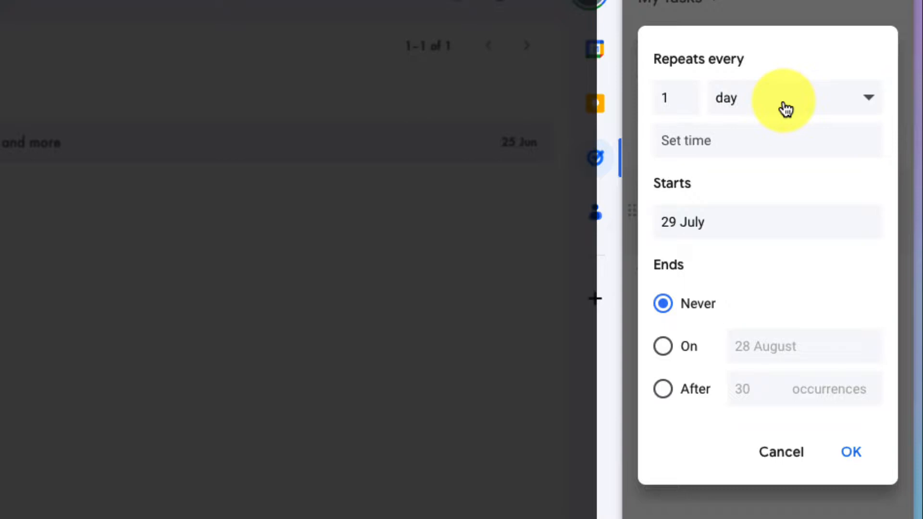
{"action": "left_click", "coordinate": [789, 97]}
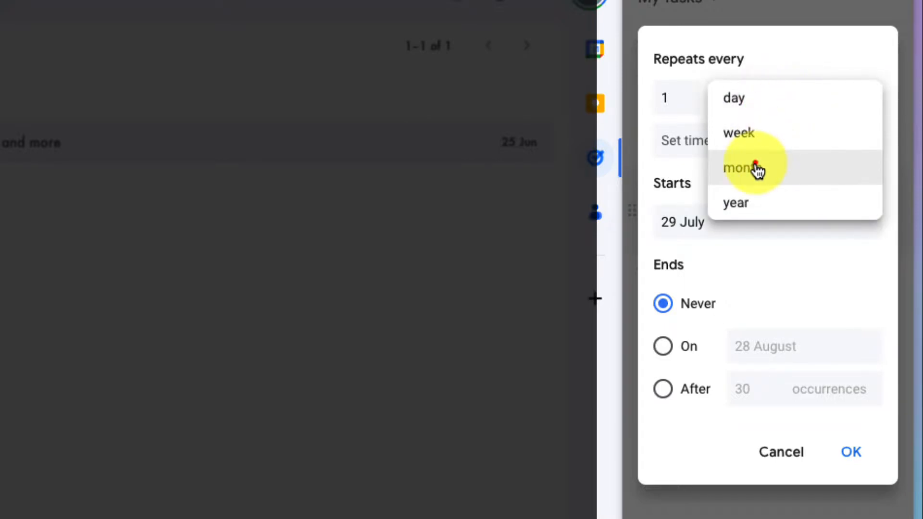
{"action": "left_click", "coordinate": [737, 168]}
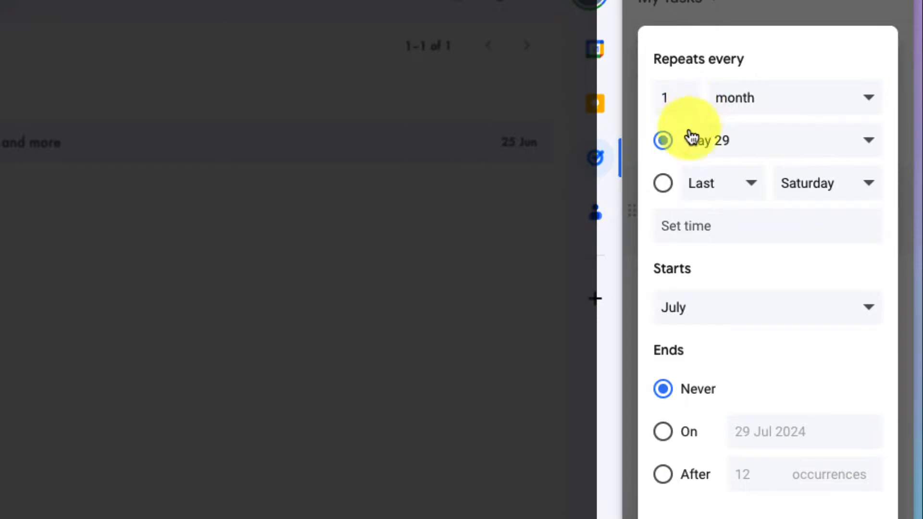
{"action": "left_click", "coordinate": [663, 184]}
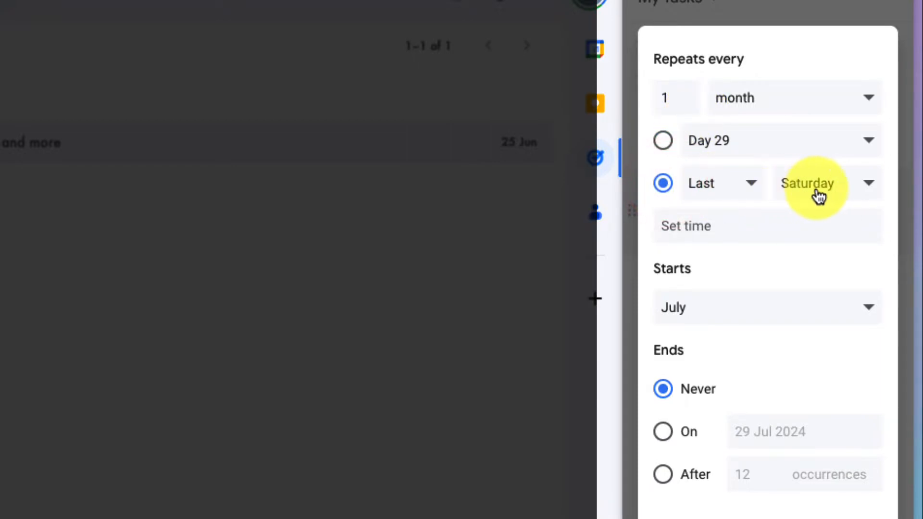
{"action": "left_click", "coordinate": [823, 184]}
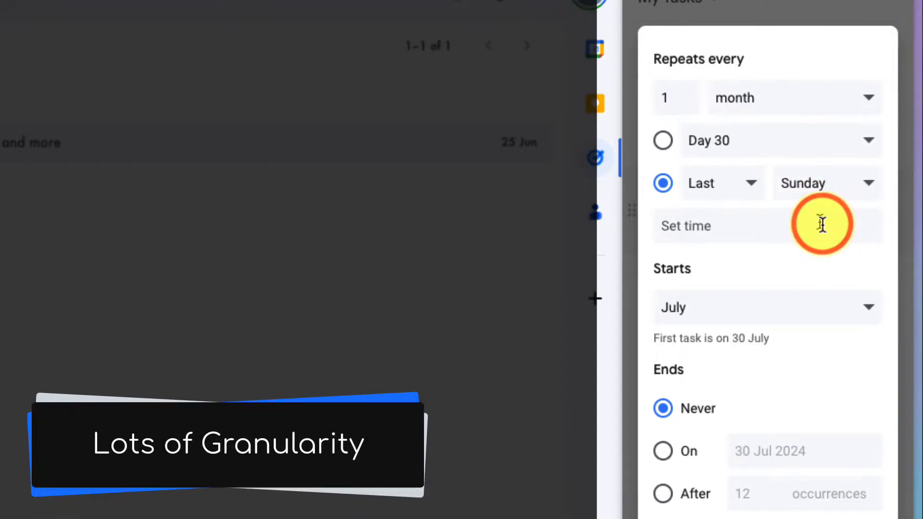
Set the repeat time to 12:00, ending after 12 occurrences.
{"action": "left_click", "coordinate": [736, 226]}
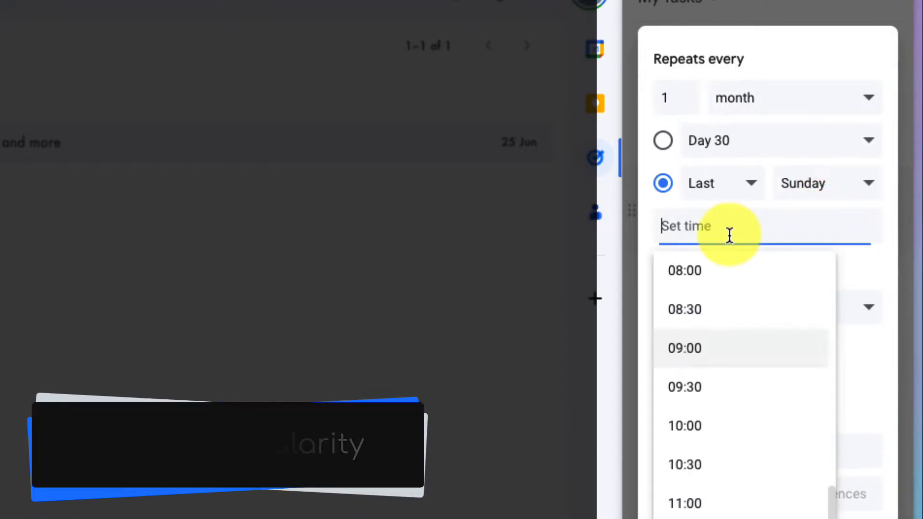
{"action": "scroll", "scroll_direction": "down", "scroll_amount": 3}
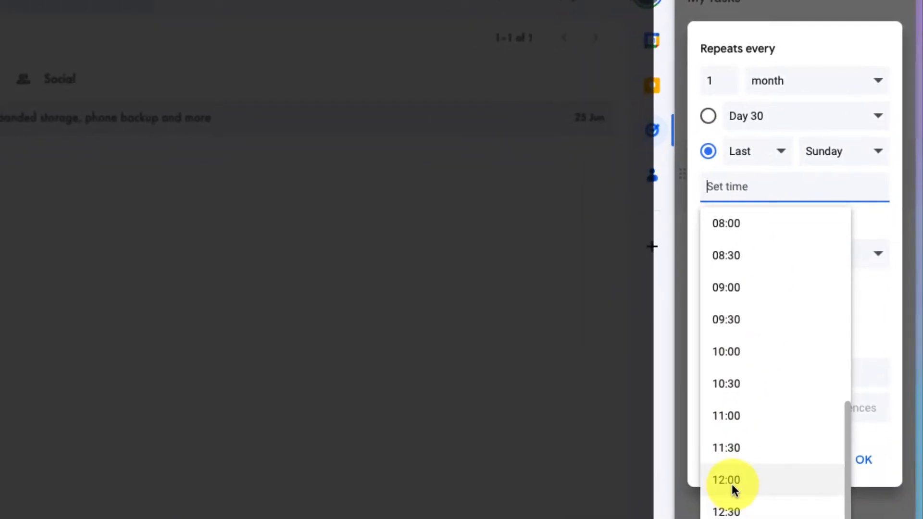
{"action": "left_click", "coordinate": [725, 480]}
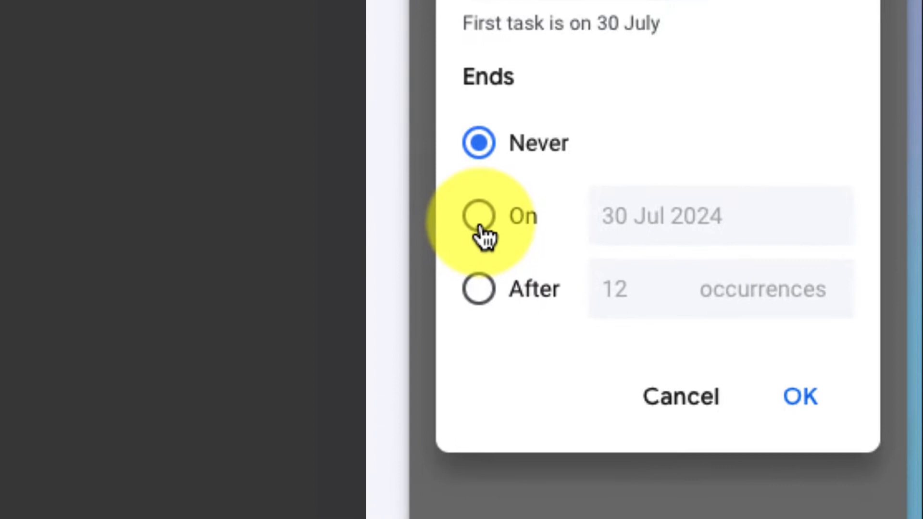
{"action": "left_click", "coordinate": [478, 216]}
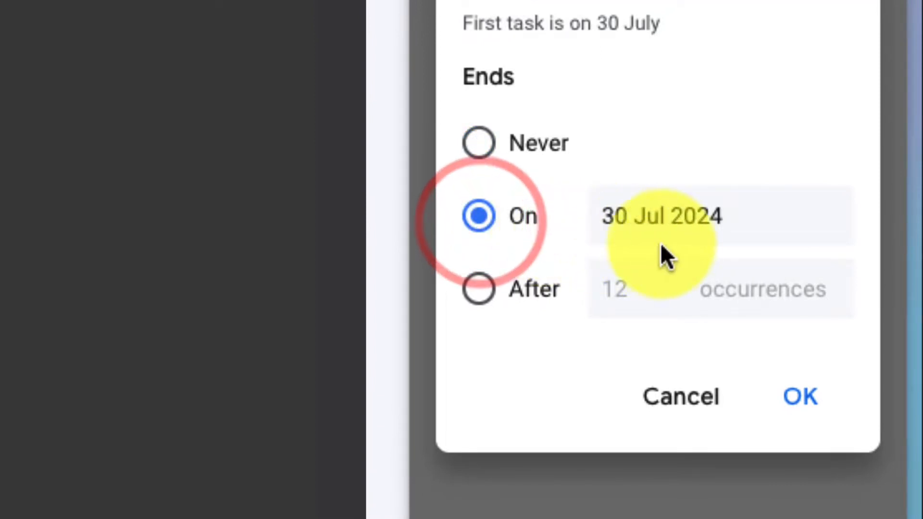
{"action": "mouse_move", "coordinate": [478, 289]}
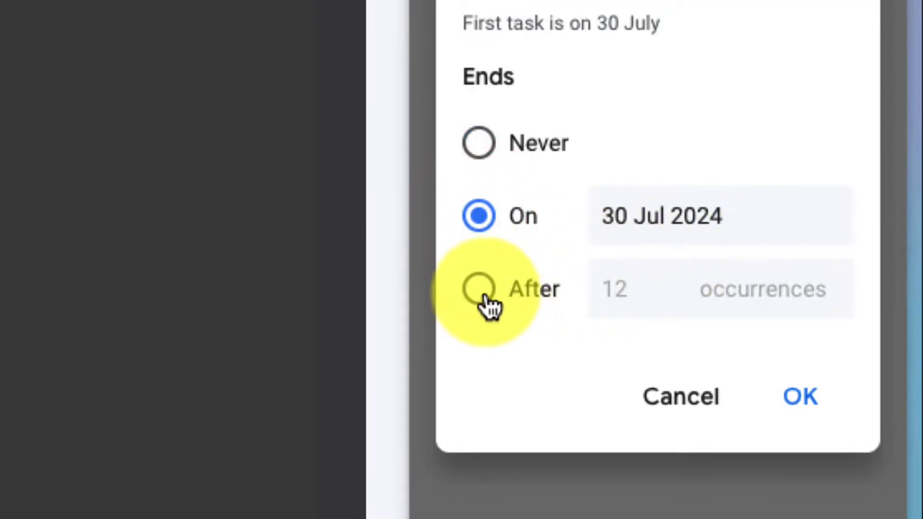
{"action": "left_click", "coordinate": [478, 289]}
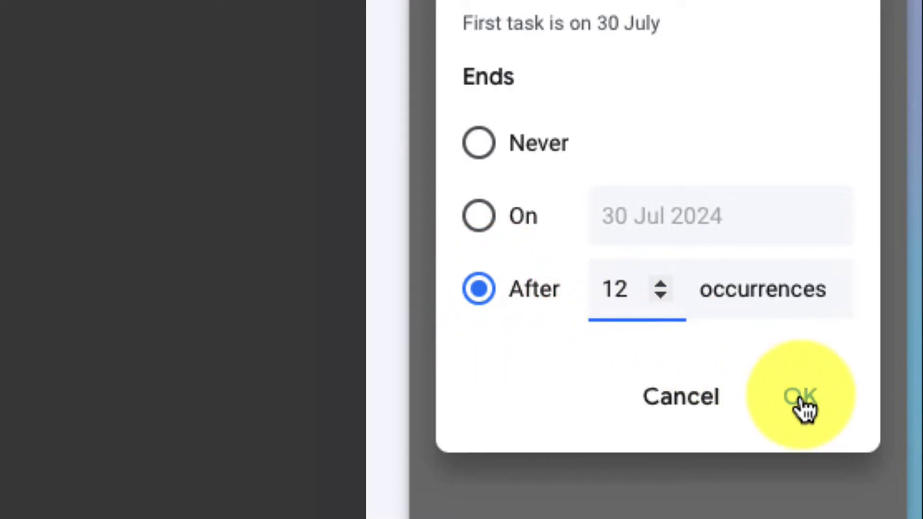
{"action": "left_click", "coordinate": [799, 396]}
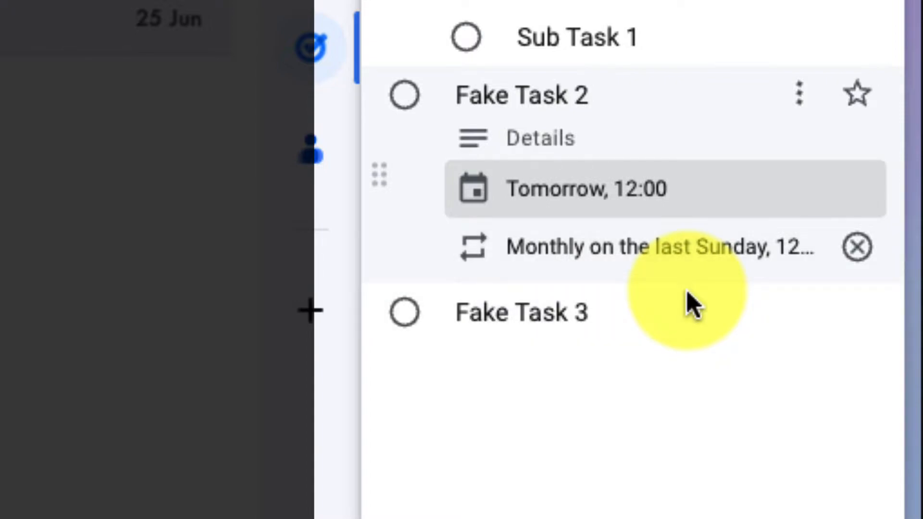
{"action": "mouse_move", "coordinate": [857, 95]}
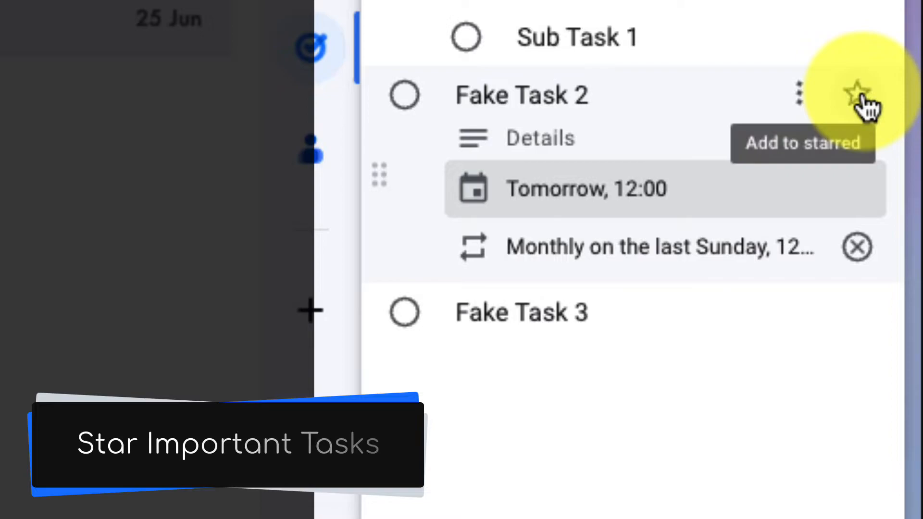
Star 'Fake Task 2' and return to the My Tasks list.
{"action": "left_click", "coordinate": [862, 94]}
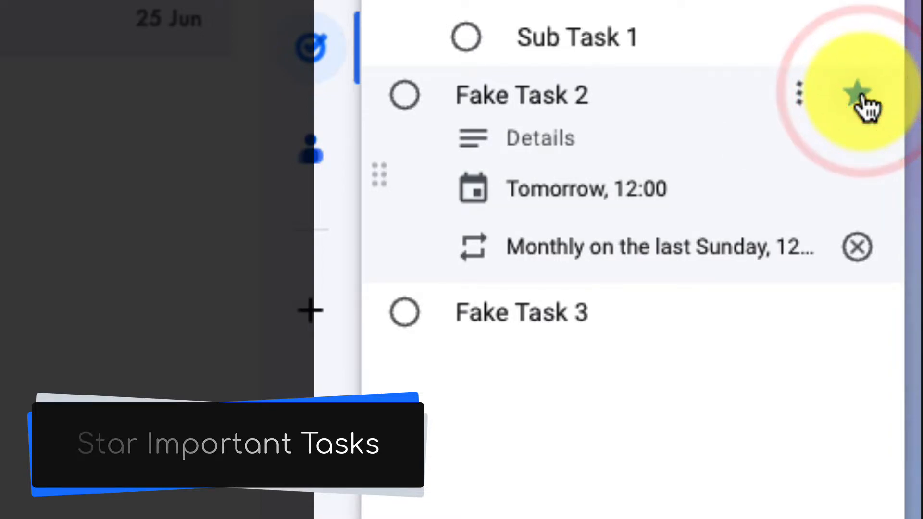
{"action": "left_click", "coordinate": [857, 89]}
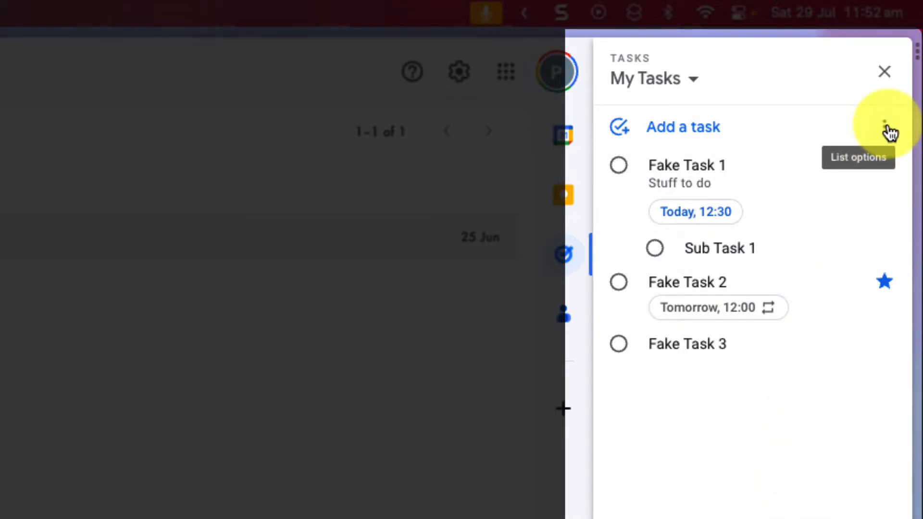
Choose a new Sort by order for My Tasks from List options.
{"action": "left_click", "coordinate": [889, 127]}
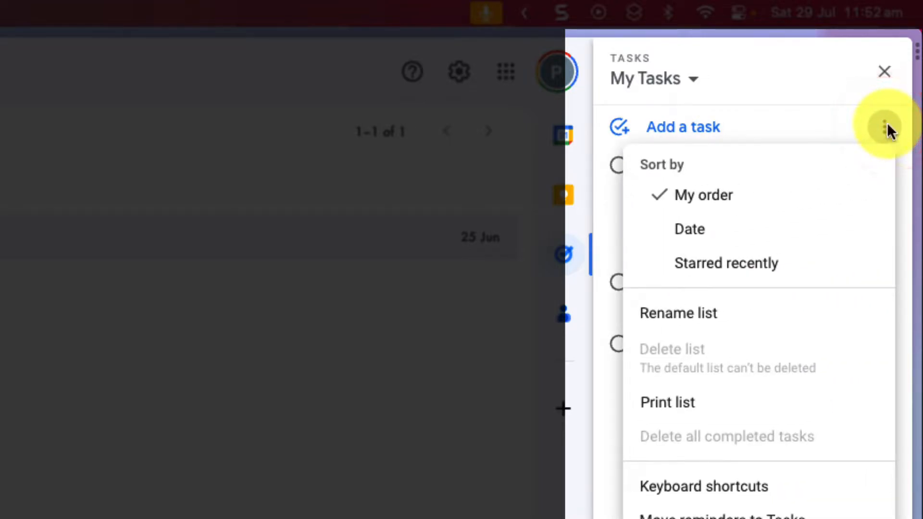
{"action": "mouse_move", "coordinate": [723, 277]}
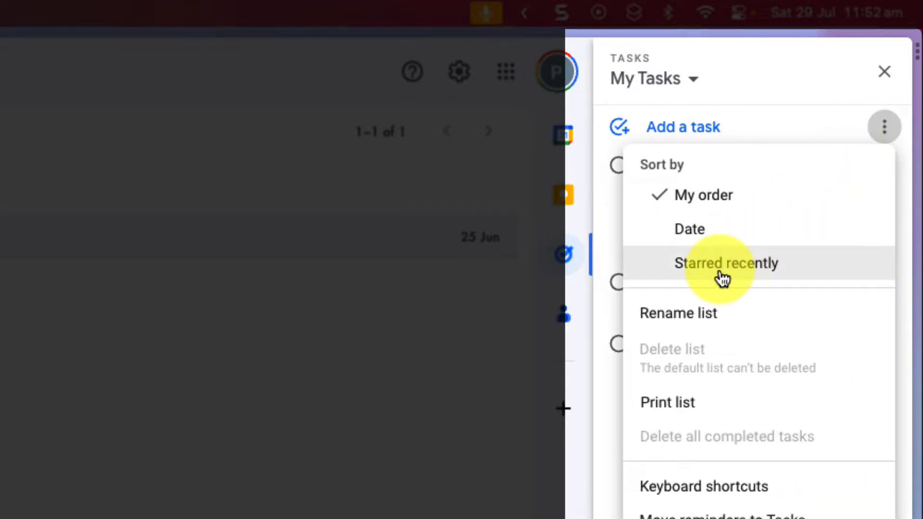
{"action": "left_click", "coordinate": [726, 263]}
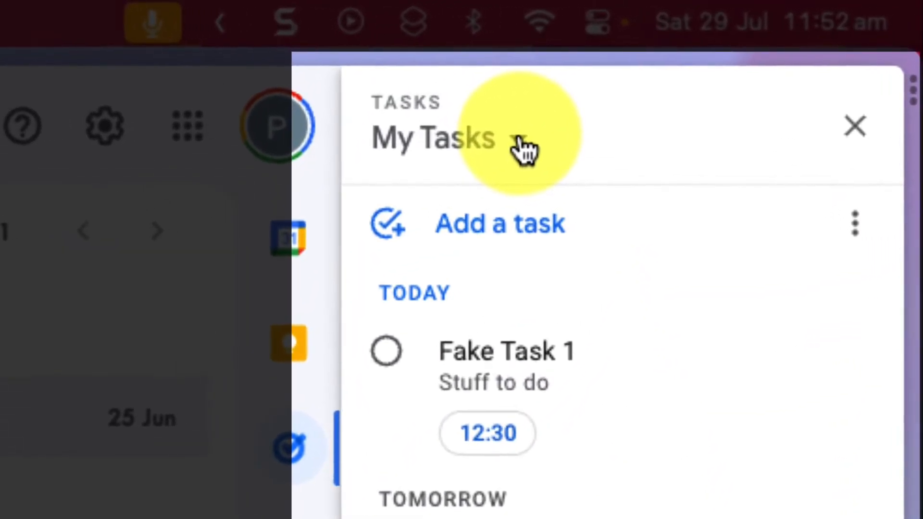
{"action": "left_click", "coordinate": [432, 139]}
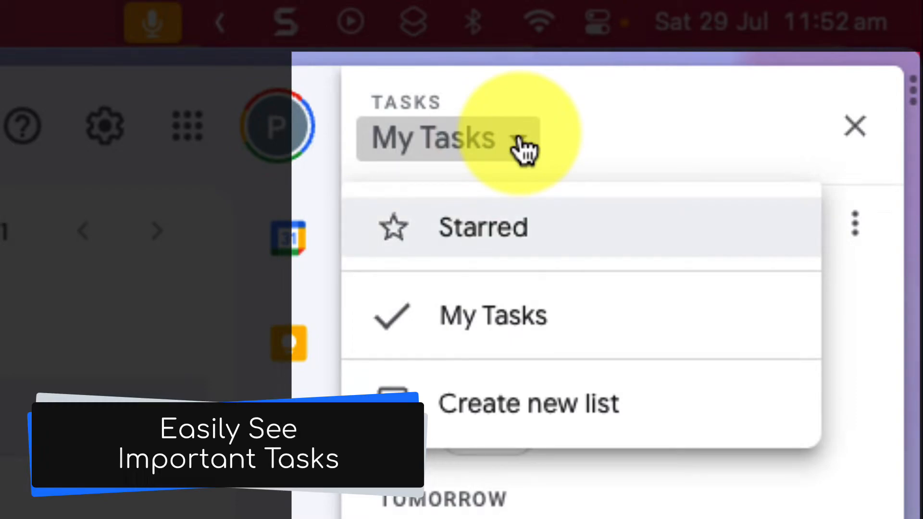
{"action": "left_click", "coordinate": [482, 227]}
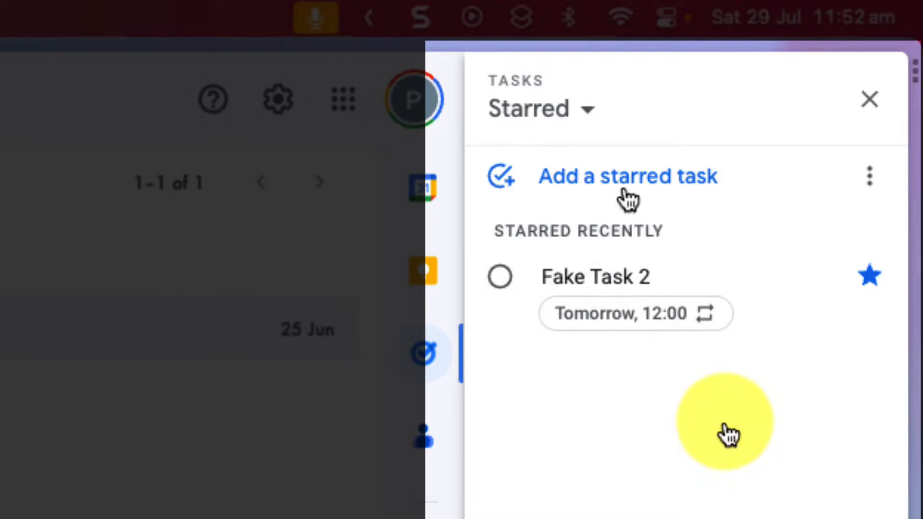
{"action": "left_click", "coordinate": [537, 108]}
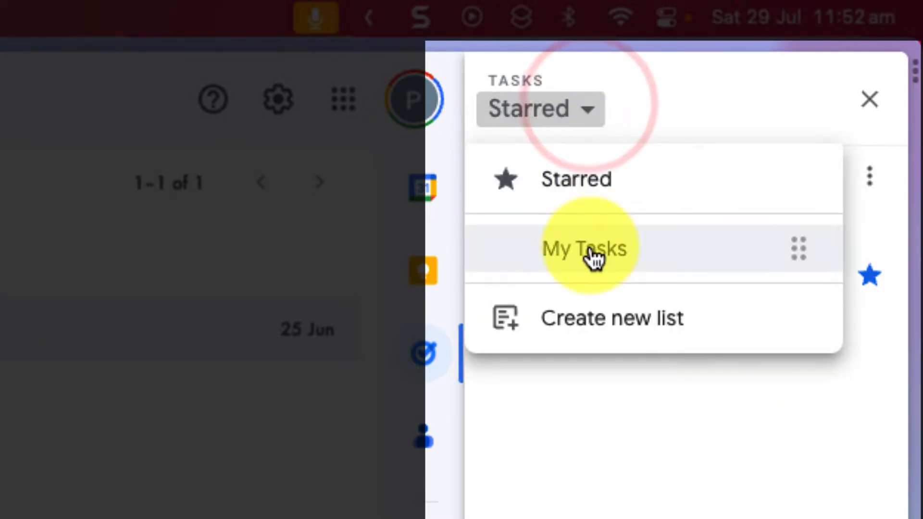
{"action": "left_click", "coordinate": [585, 247]}
{"action": "type", "text": "E"}
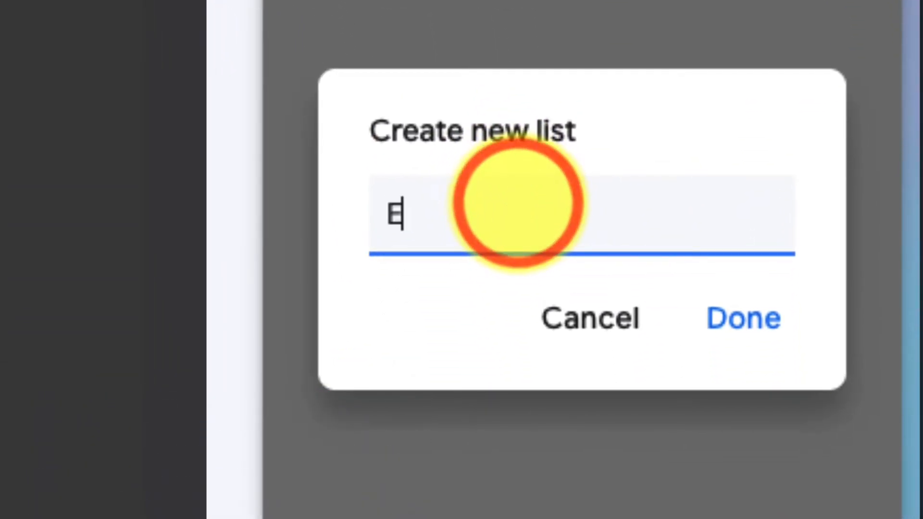
Create a task list named 'Everyday Tasks' and select it in the list dropdown.
{"action": "type", "text": "veryday T"}
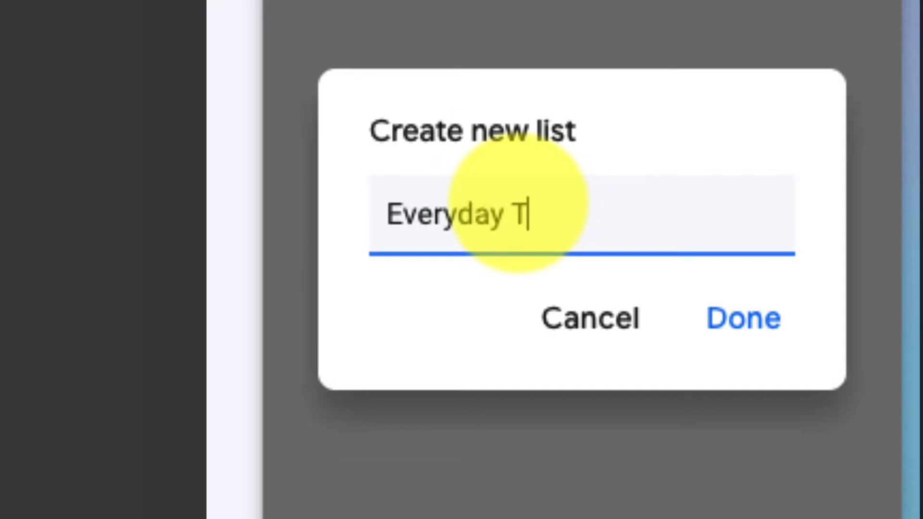
{"action": "left_click", "coordinate": [743, 318]}
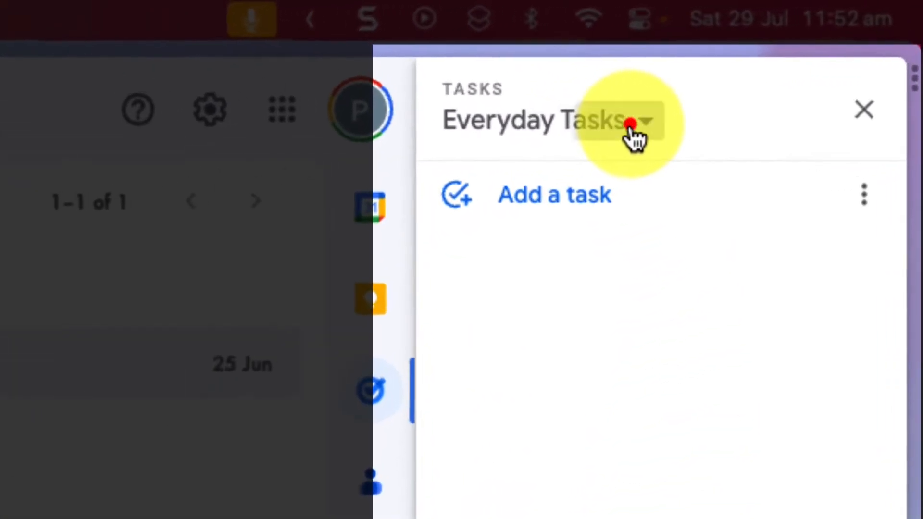
{"action": "left_click", "coordinate": [632, 120]}
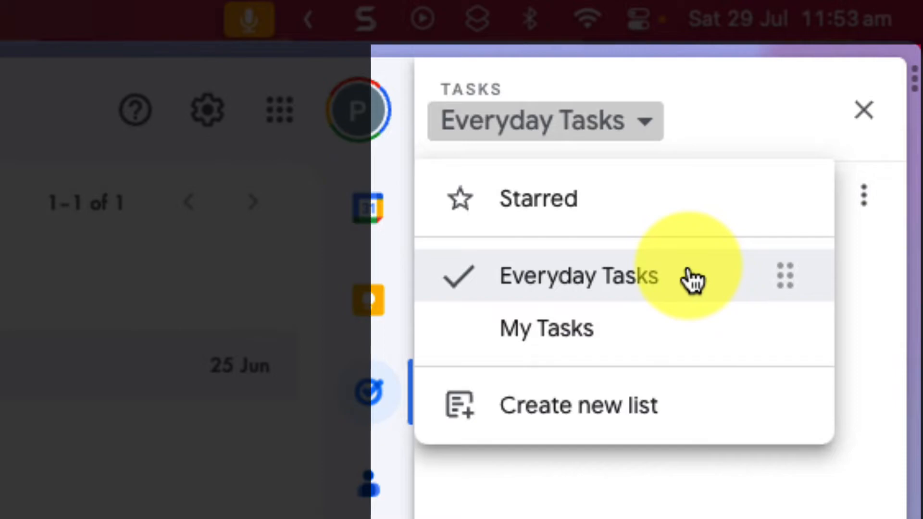
{"action": "left_click", "coordinate": [546, 328]}
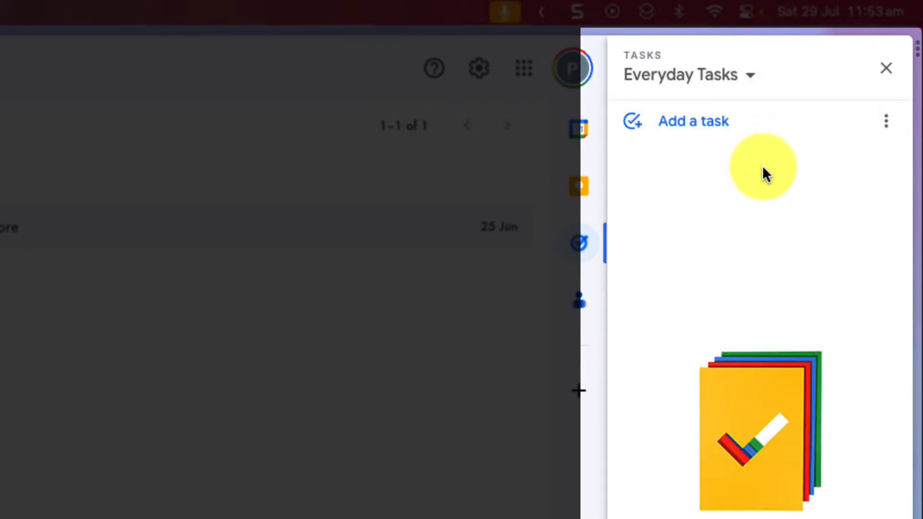
Rename the 'Everyday Tasks' list to 'Everyday' through its Rename list dialog.
{"action": "left_click", "coordinate": [886, 120]}
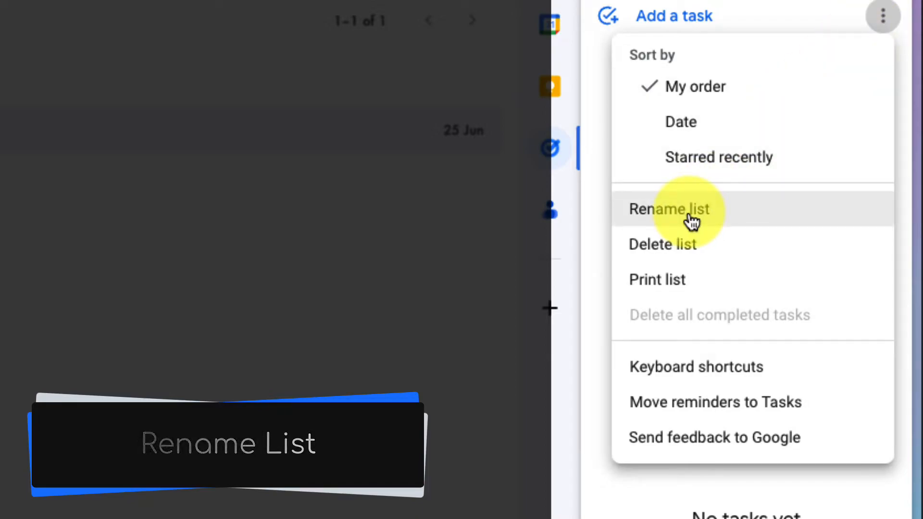
{"action": "left_click", "coordinate": [669, 209]}
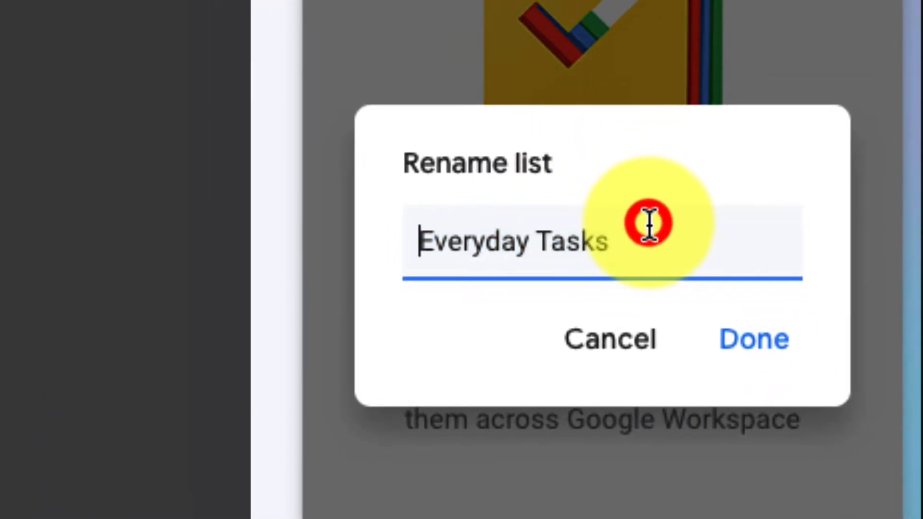
{"action": "key", "text": "Backspace"}
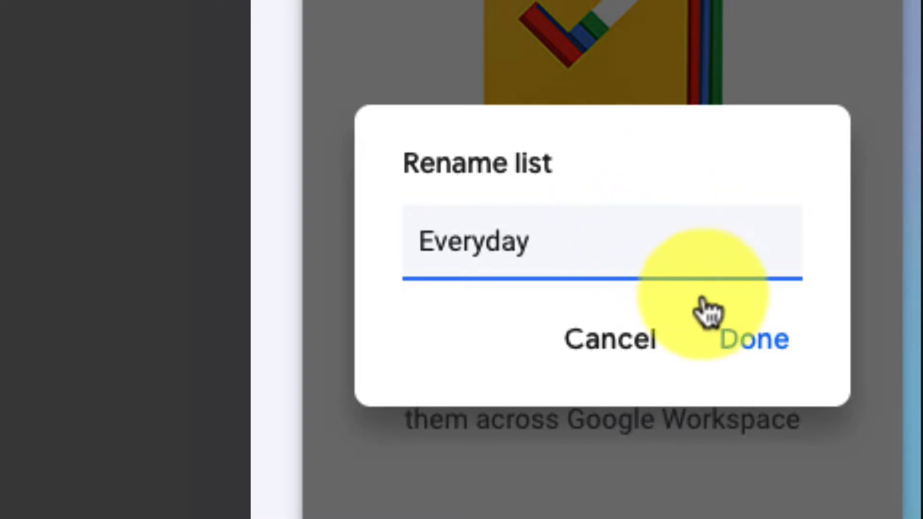
{"action": "left_click", "coordinate": [764, 340]}
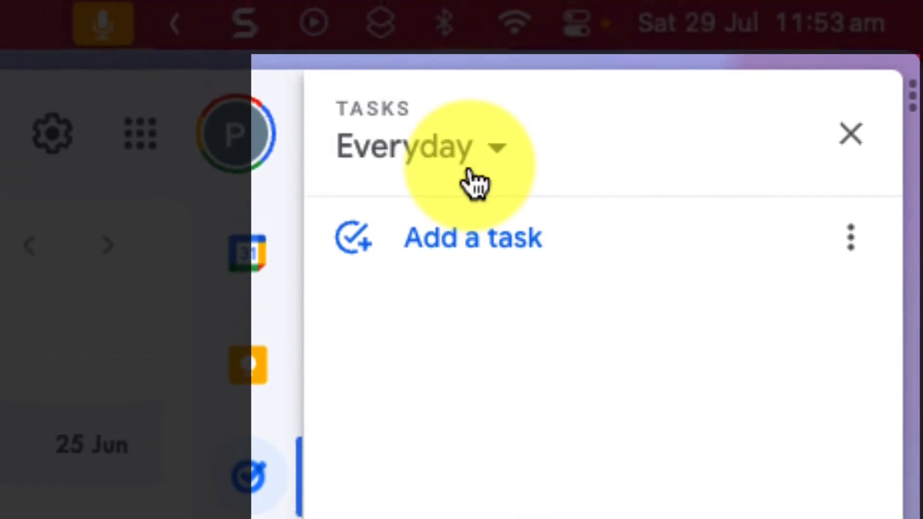
{"action": "mouse_move", "coordinate": [850, 238]}
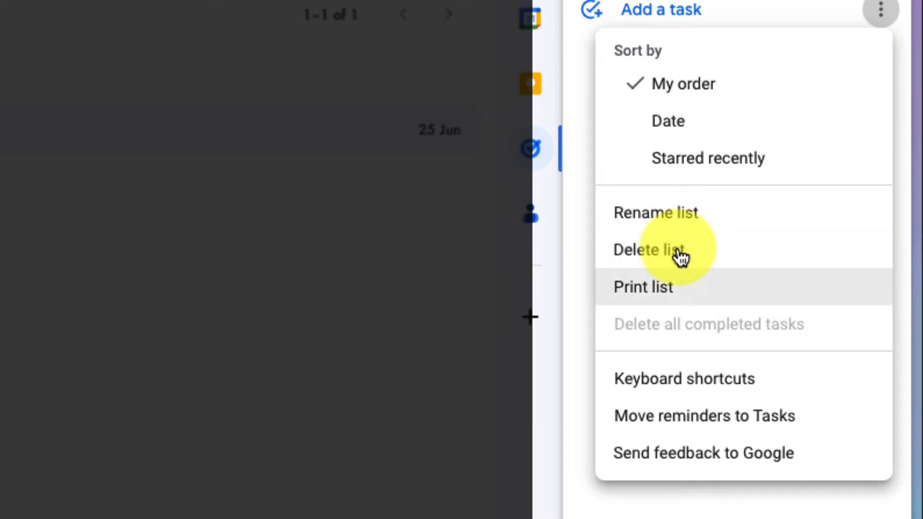
{"action": "mouse_move", "coordinate": [681, 250]}
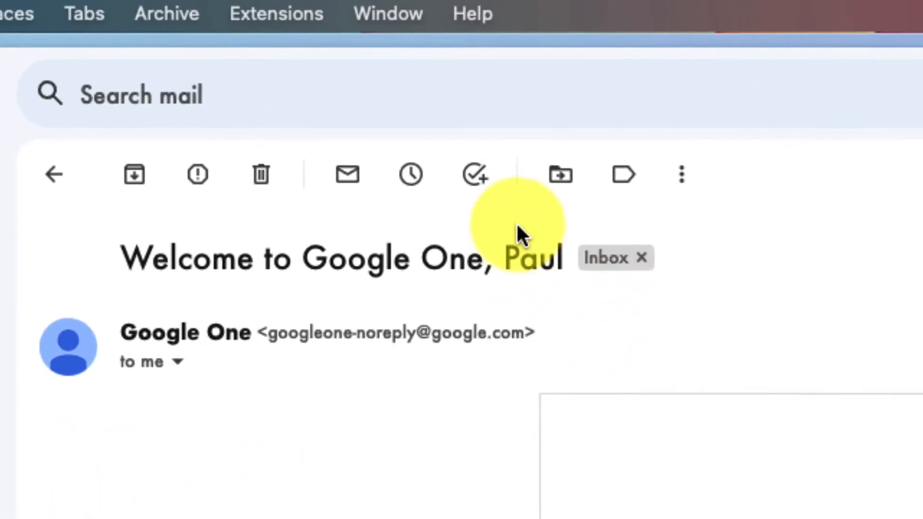
{"action": "mouse_move", "coordinate": [475, 176]}
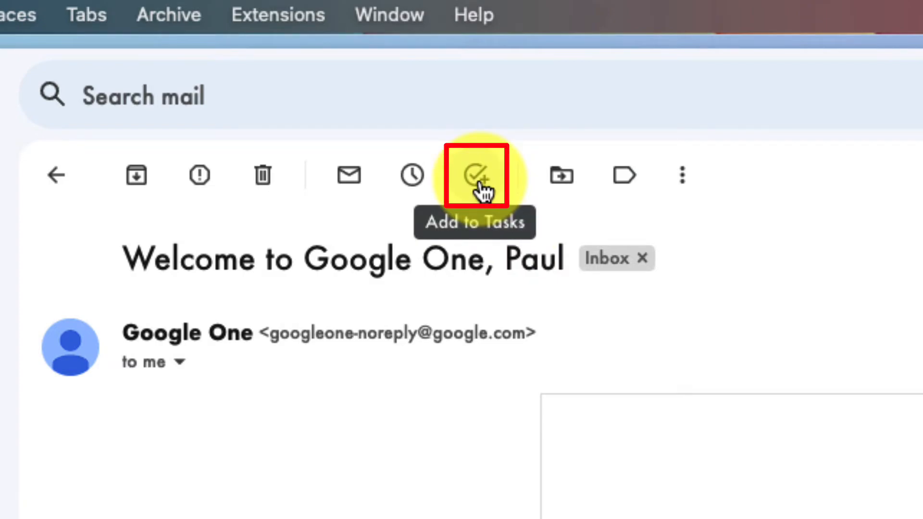
{"action": "mouse_move", "coordinate": [50, 175]}
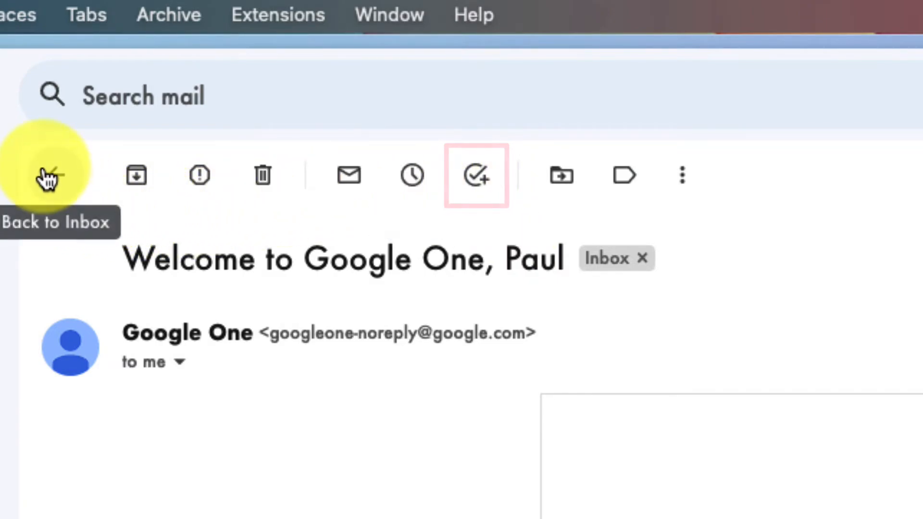
Open the Google One welcome email from its new task link, then return to All Mail.
{"action": "left_click", "coordinate": [46, 175]}
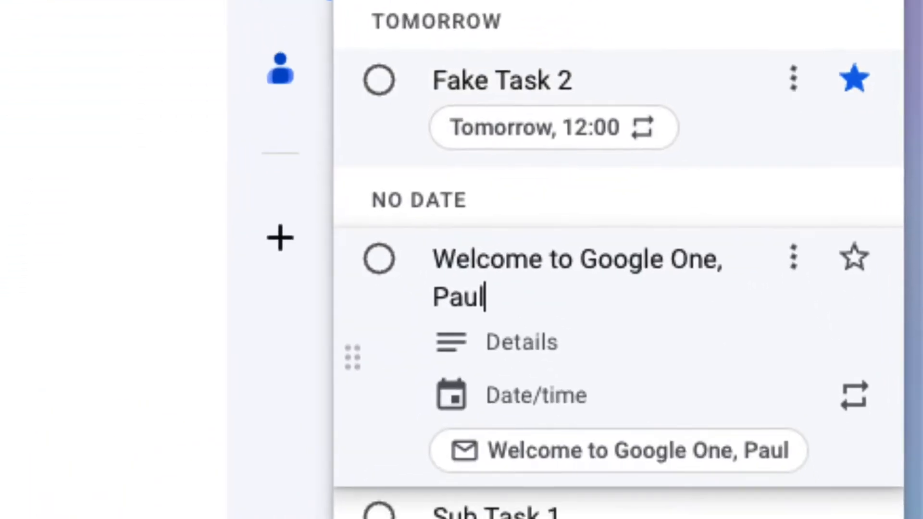
{"action": "scroll", "scroll_direction": "down", "scroll_amount": 3}
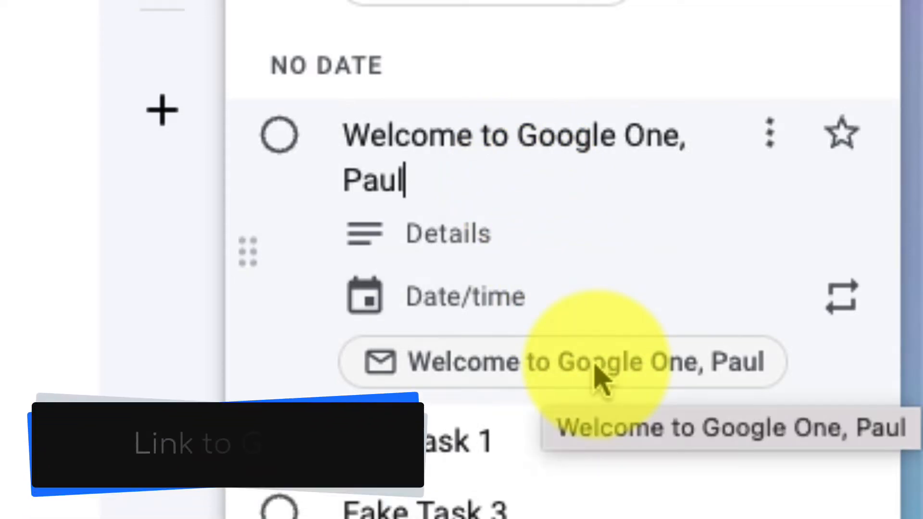
{"action": "left_click", "coordinate": [582, 361]}
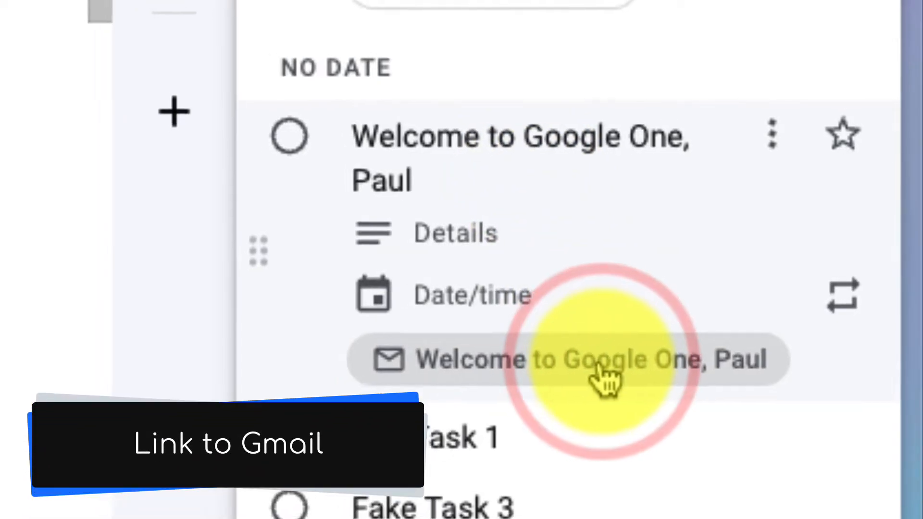
{"action": "left_click", "coordinate": [586, 359]}
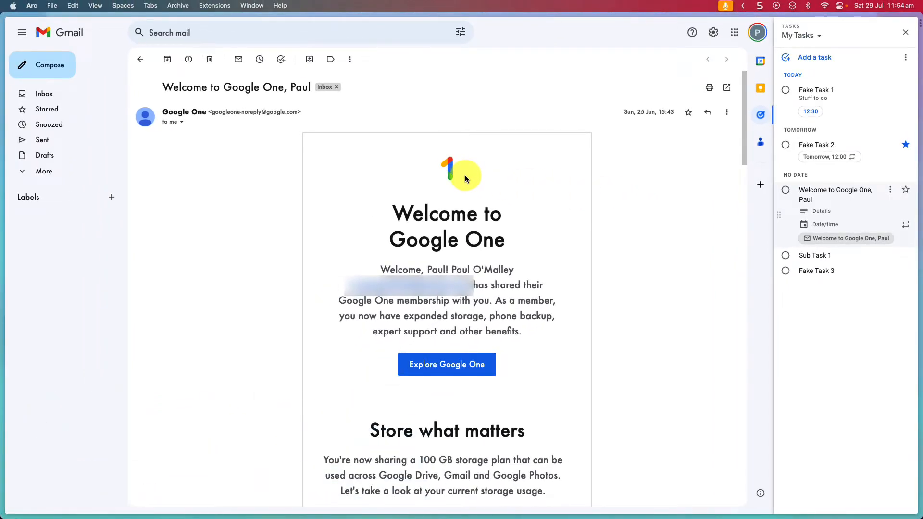
{"action": "mouse_move", "coordinate": [140, 59]}
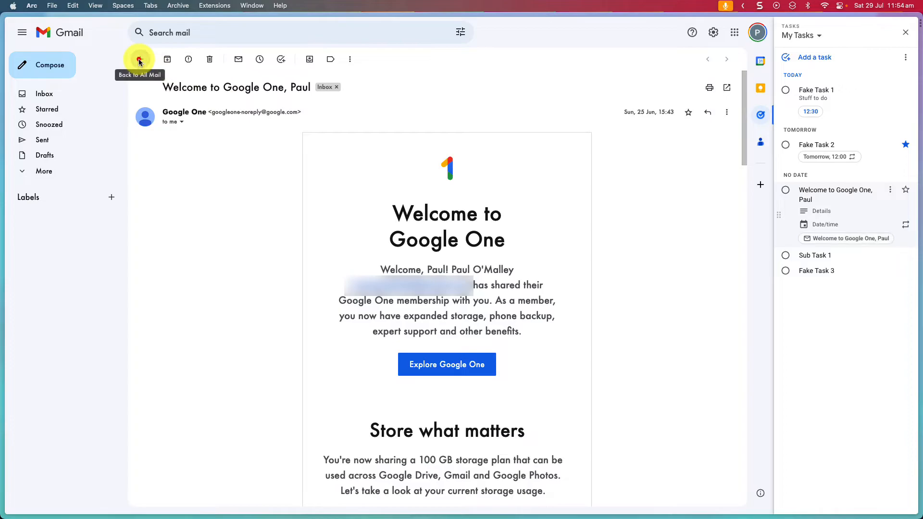
{"action": "left_click", "coordinate": [140, 59]}
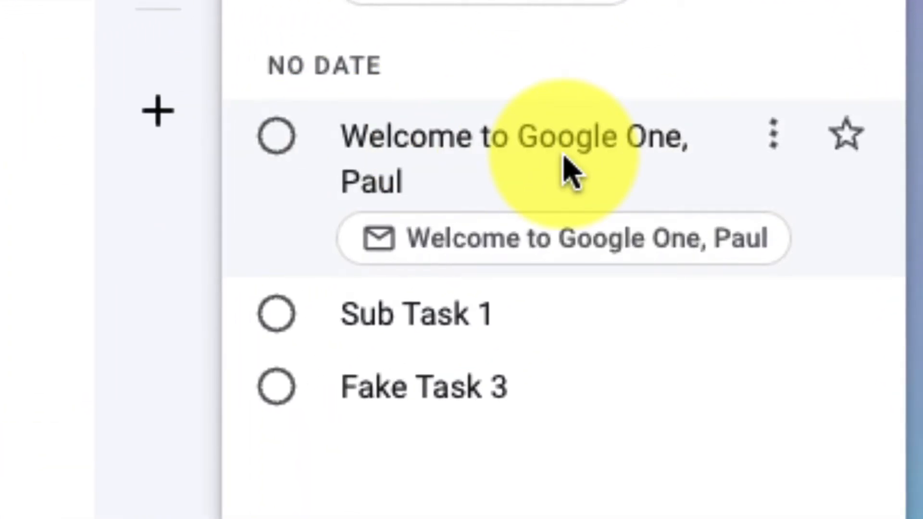
{"action": "mouse_move", "coordinate": [566, 170]}
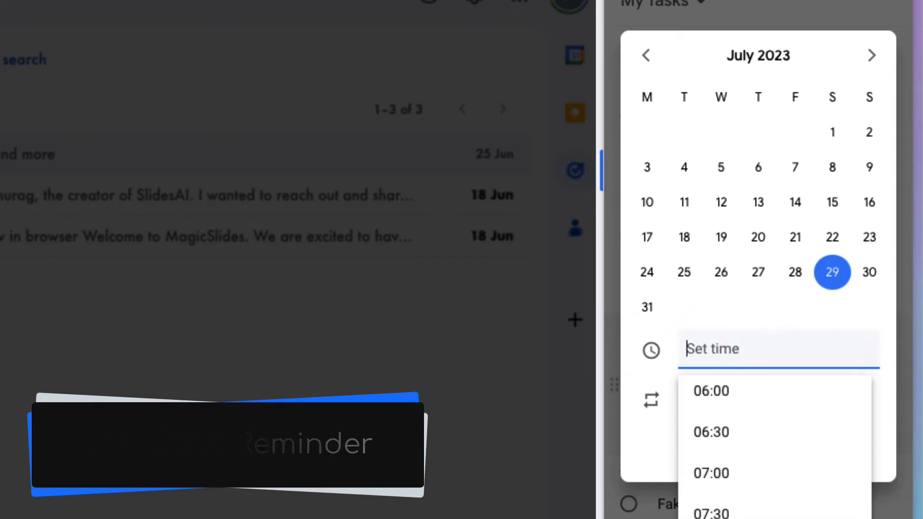
Set the welcome task's due time to 13:00 on 29 July.
{"action": "type", "text": "13:00"}
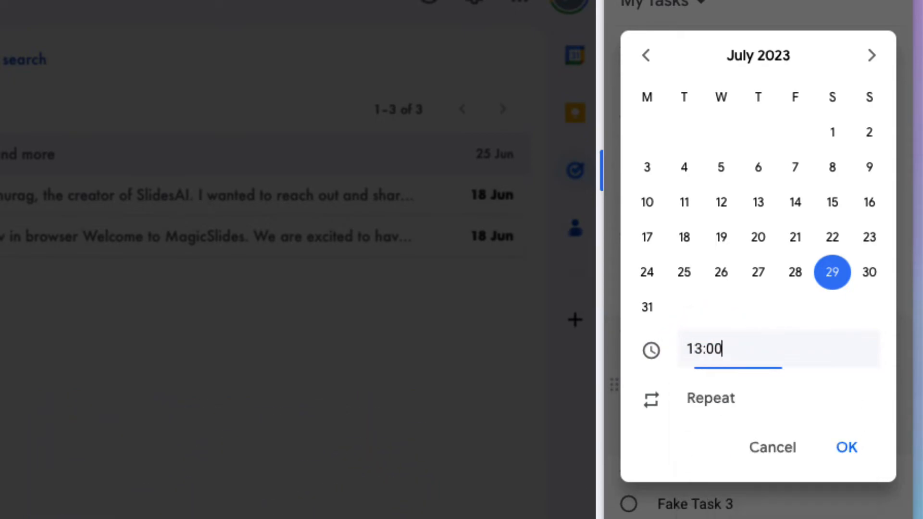
{"action": "left_click", "coordinate": [846, 448]}
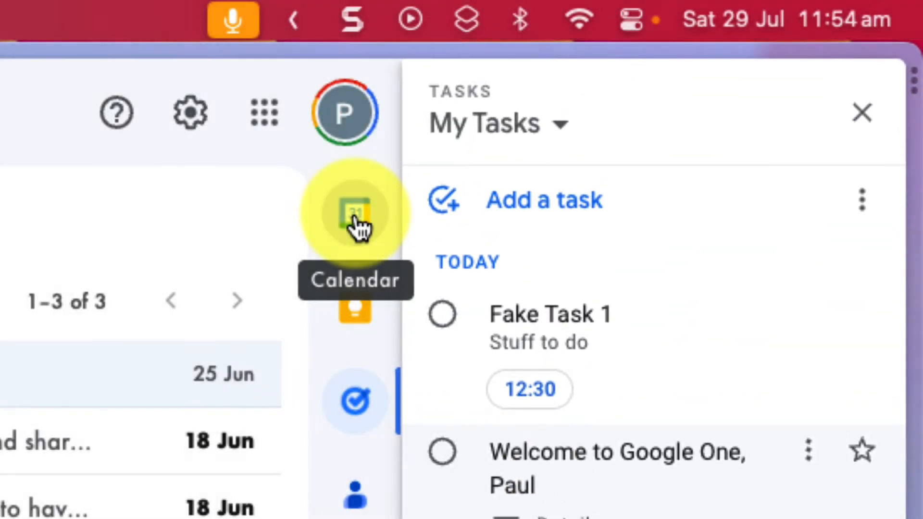
Show Calendar in Gmail's side panel with Holidays in Australia ticked.
{"action": "left_click", "coordinate": [354, 212]}
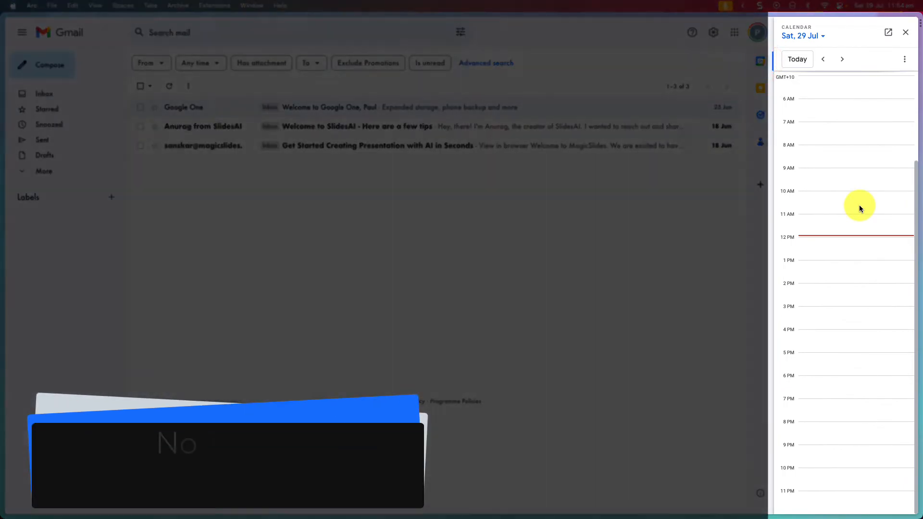
{"action": "left_click", "coordinate": [905, 58]}
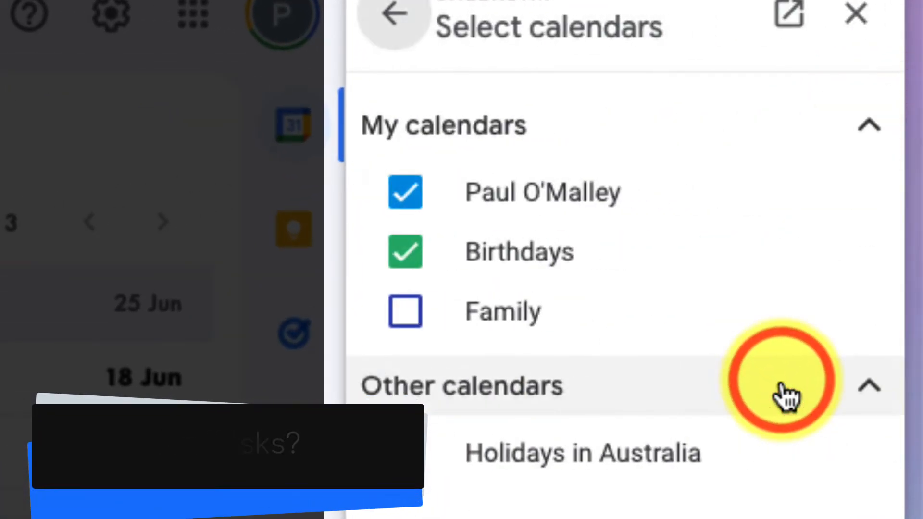
{"action": "left_click", "coordinate": [405, 453]}
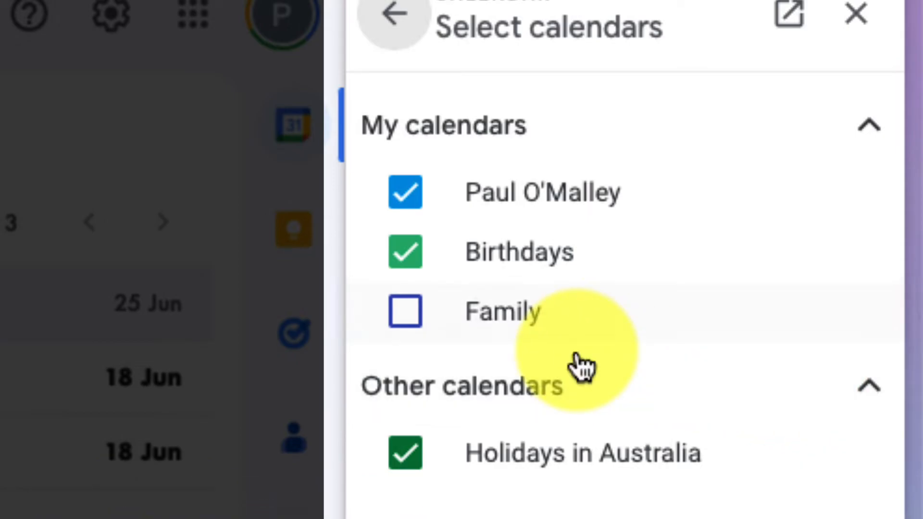
{"action": "left_click", "coordinate": [393, 26]}
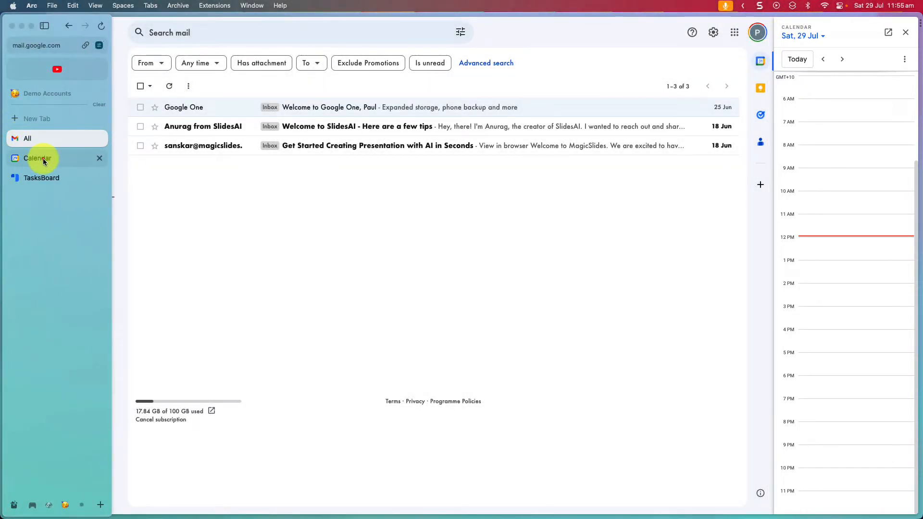
Switch to full Google Calendar and open Fake Task 1, closing its editor unchanged.
{"action": "left_click", "coordinate": [37, 159]}
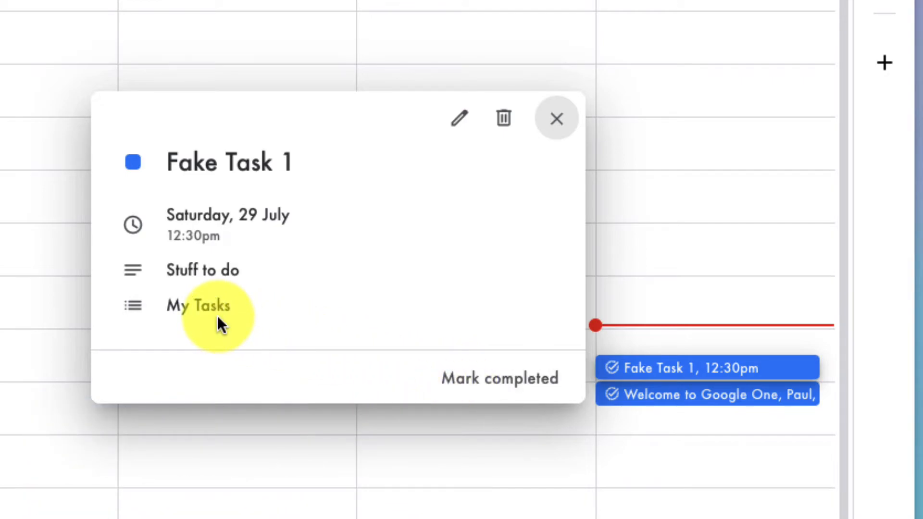
{"action": "left_click", "coordinate": [458, 118]}
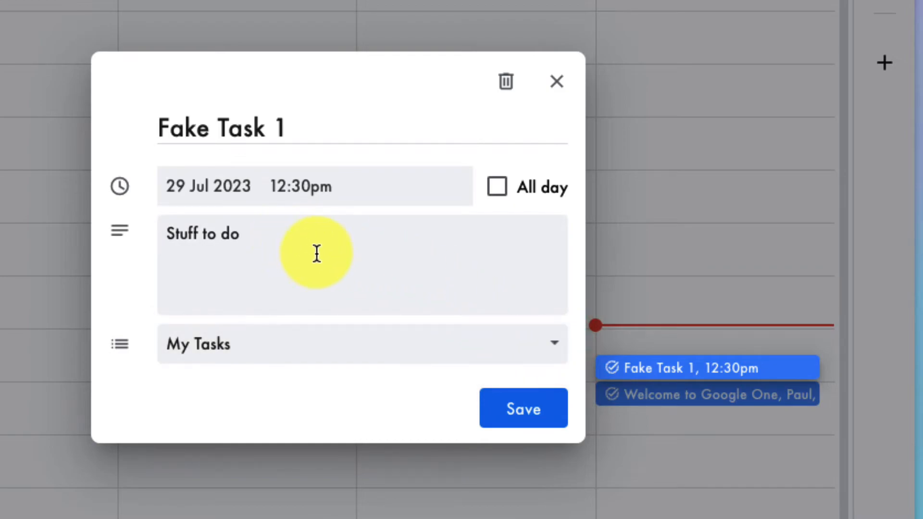
{"action": "left_click", "coordinate": [522, 408]}
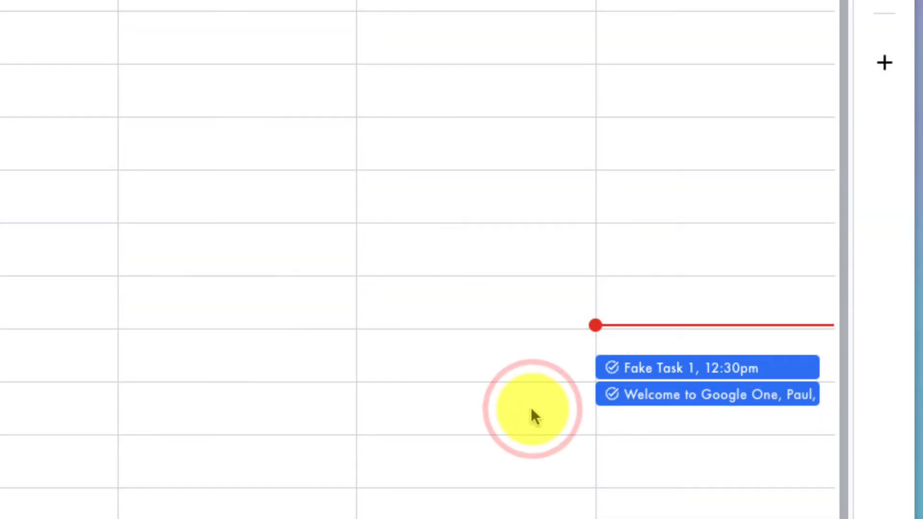
Save 'Fake Task 4' as a task at 3:30pm today in My Tasks.
{"action": "left_click", "coordinate": [533, 409]}
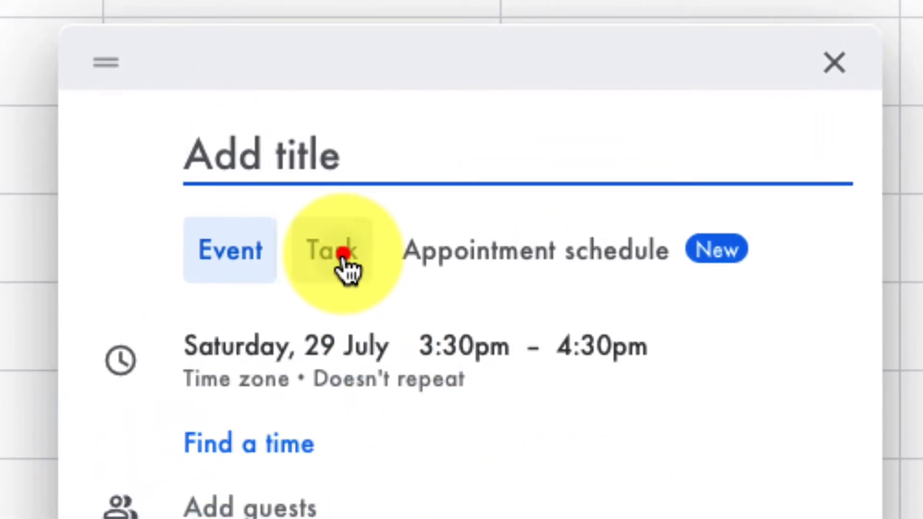
{"action": "left_click", "coordinate": [331, 249]}
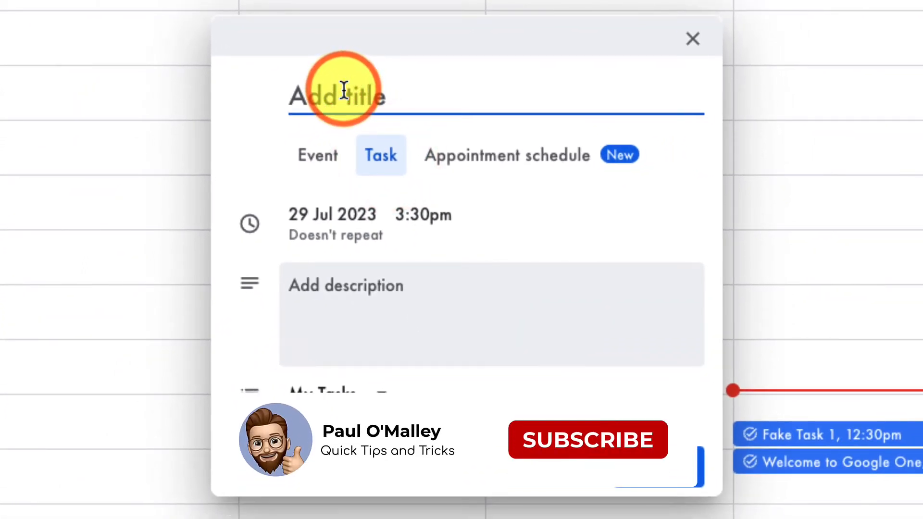
{"action": "type", "text": "Fake Task 4"}
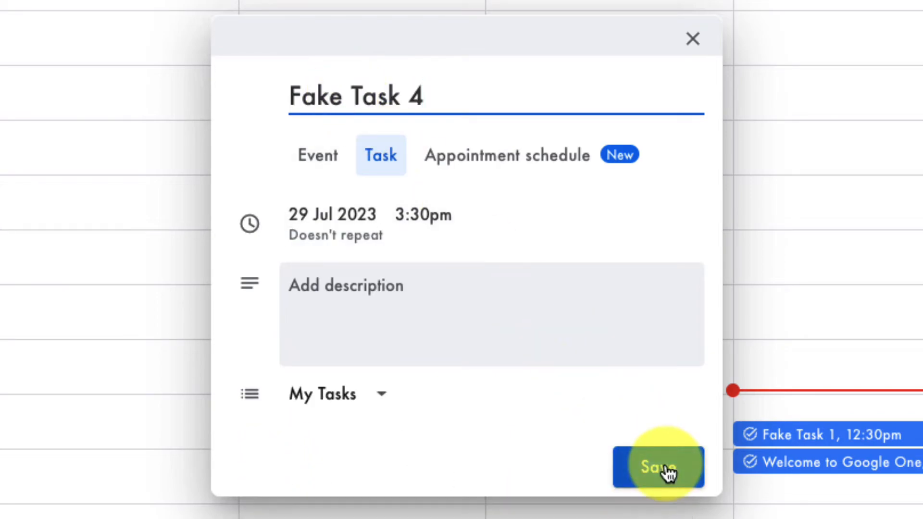
{"action": "left_click", "coordinate": [658, 467]}
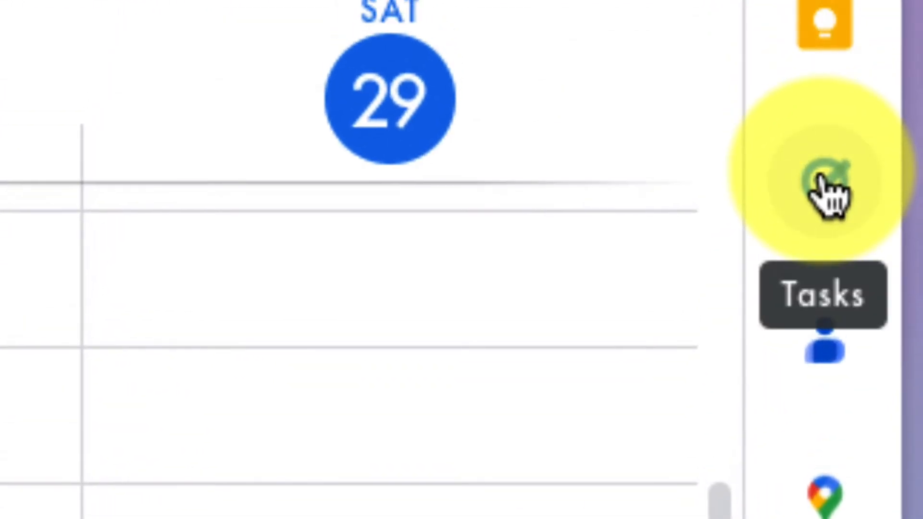
{"action": "left_click", "coordinate": [761, 89]}
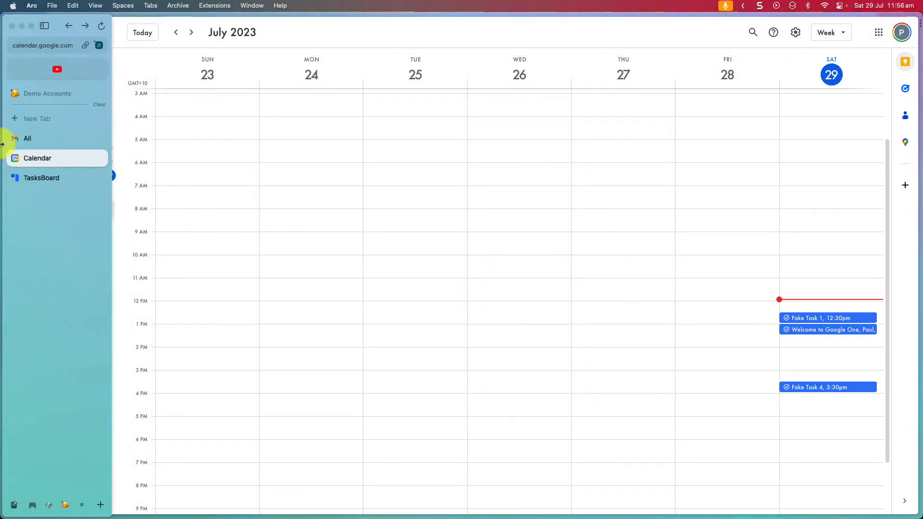
Add a new list named 'Everyday' on TasksBoard.
{"action": "left_click", "coordinate": [41, 177]}
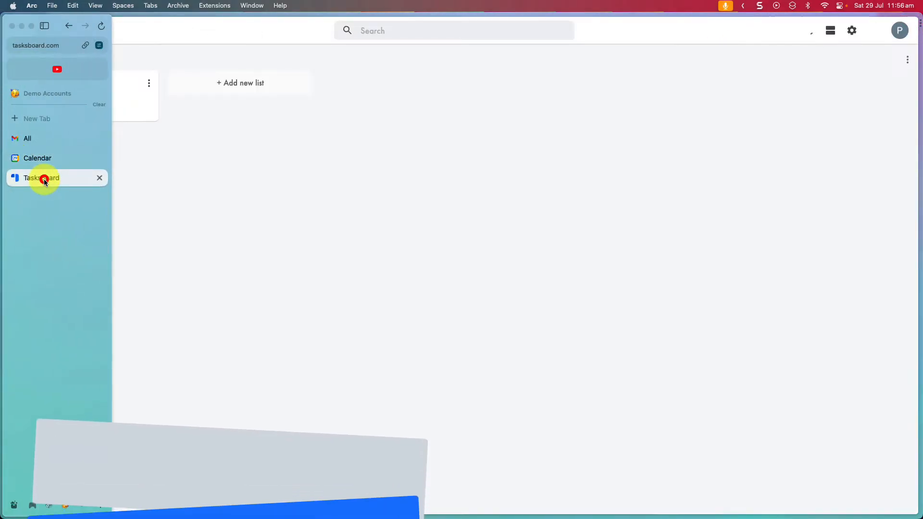
{"action": "left_click", "coordinate": [40, 178]}
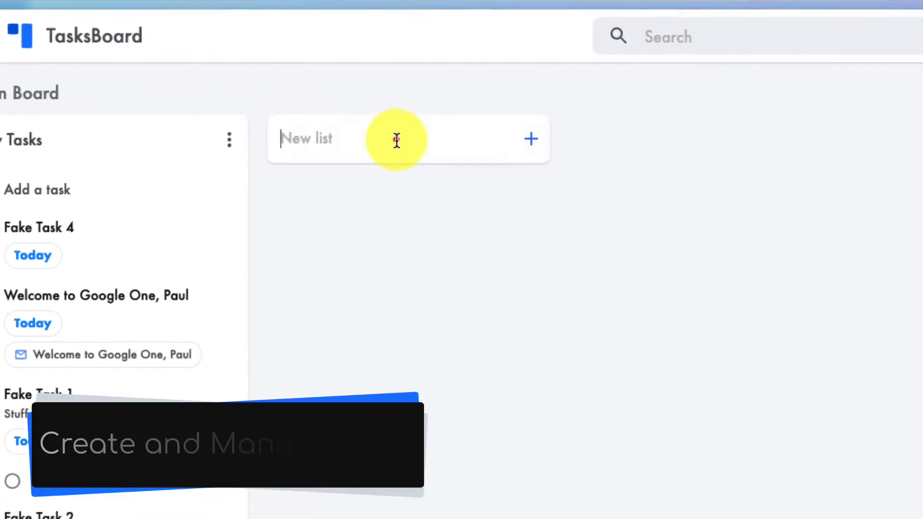
{"action": "type", "text": "Everyday"}
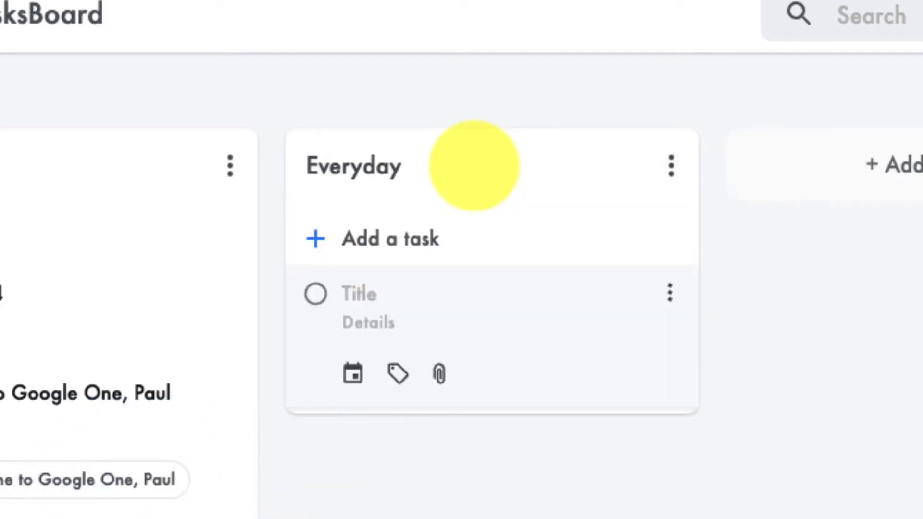
Add 'Fake Task 5' and 'Fake Task 6' to the Everyday list.
{"action": "left_click", "coordinate": [377, 294]}
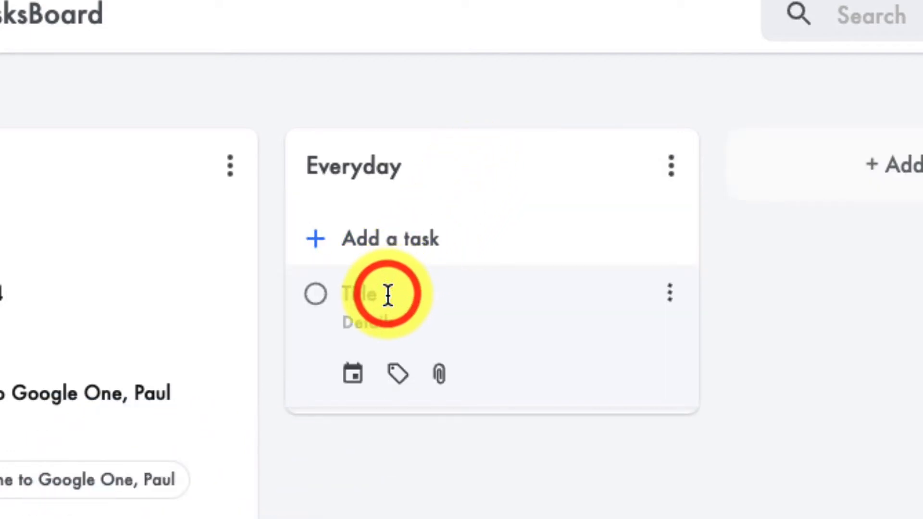
{"action": "type", "text": "Fake Task 5"}
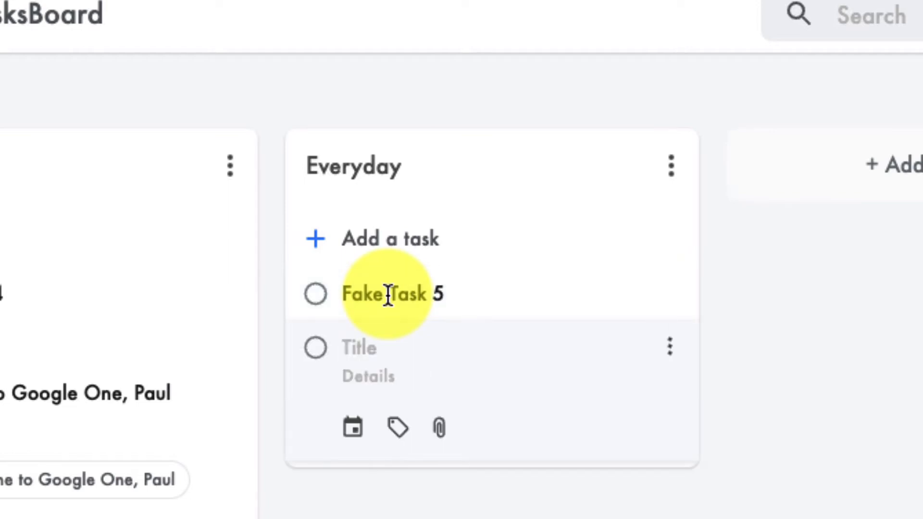
{"action": "type", "text": "Fake Task 6"}
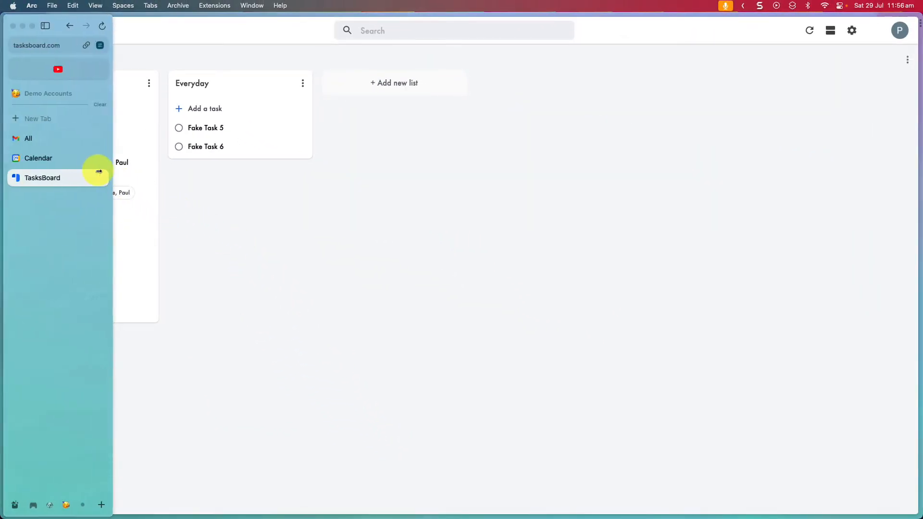
{"action": "left_click", "coordinate": [29, 139]}
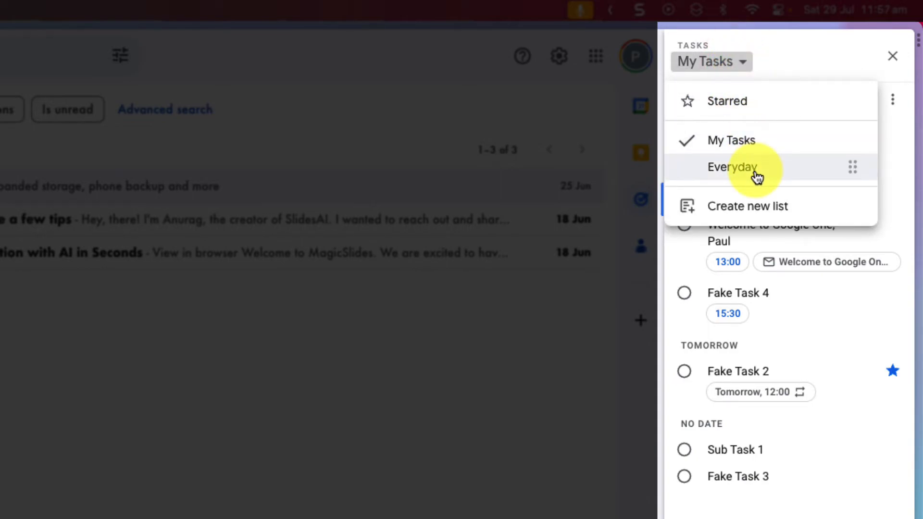
View the Everyday list, switch back to My Tasks, and mark Fake Task 1 done.
{"action": "left_click", "coordinate": [731, 168]}
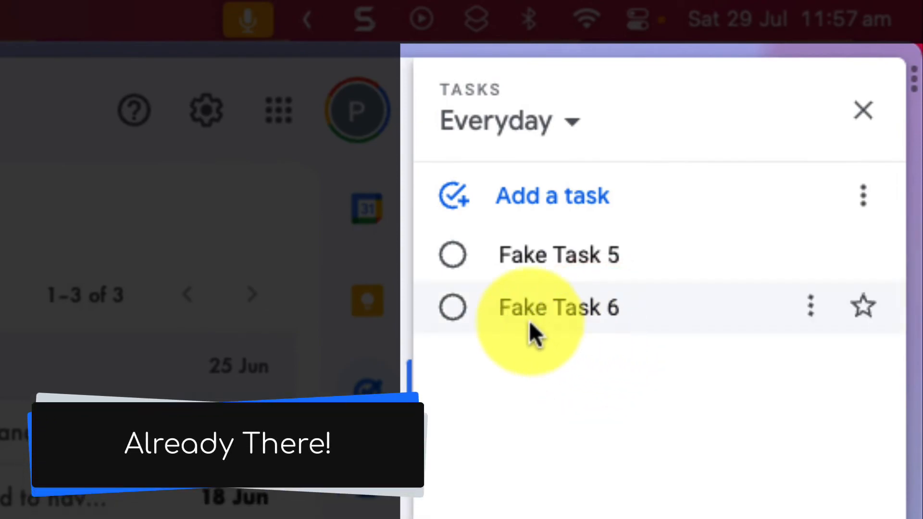
{"action": "left_click", "coordinate": [452, 307]}
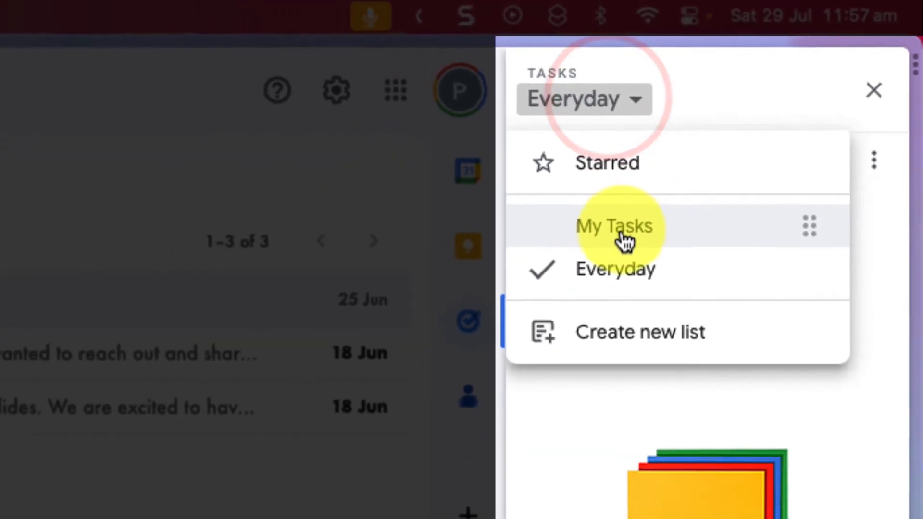
{"action": "left_click", "coordinate": [614, 225]}
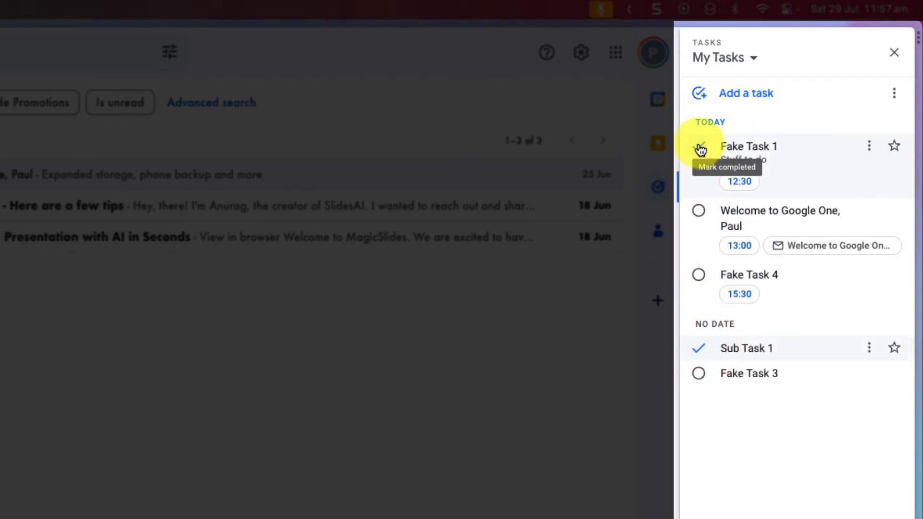
{"action": "left_click", "coordinate": [698, 146]}
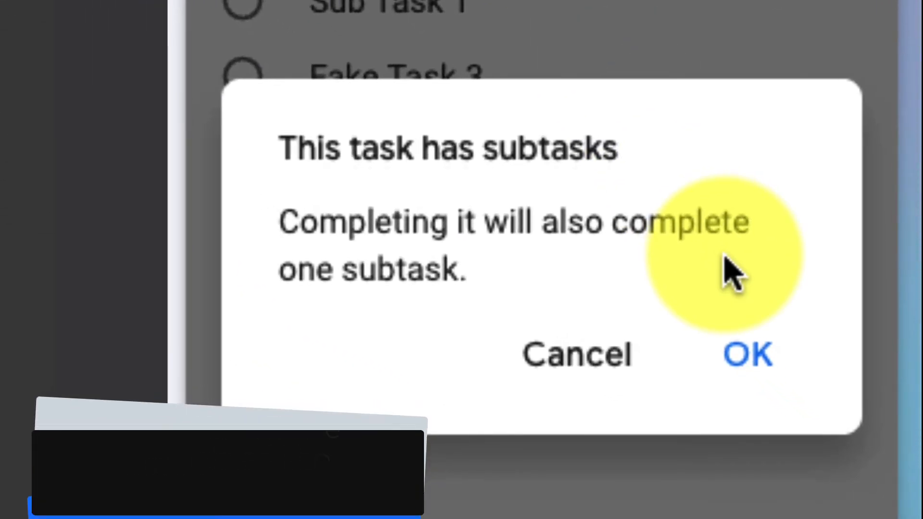
Confirm completing Fake Task 1 along with its subtask.
{"action": "left_click", "coordinate": [747, 354]}
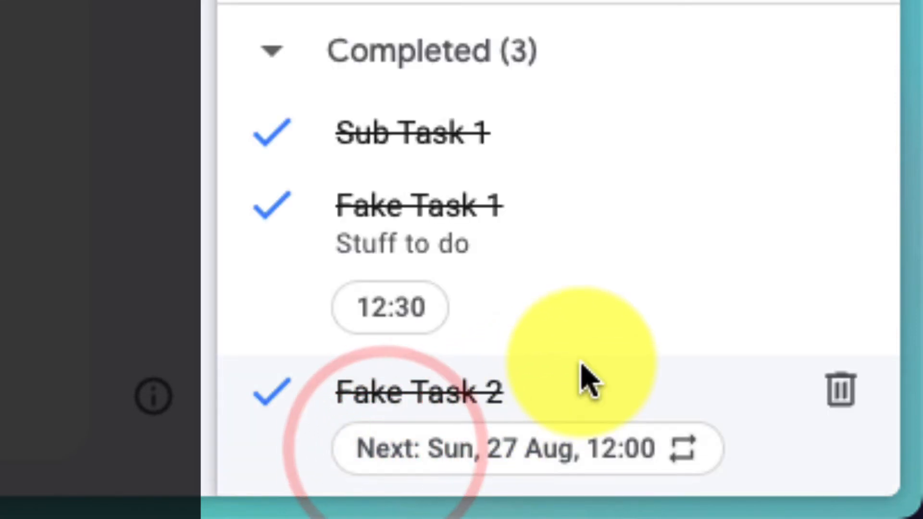
{"action": "mouse_move", "coordinate": [583, 247]}
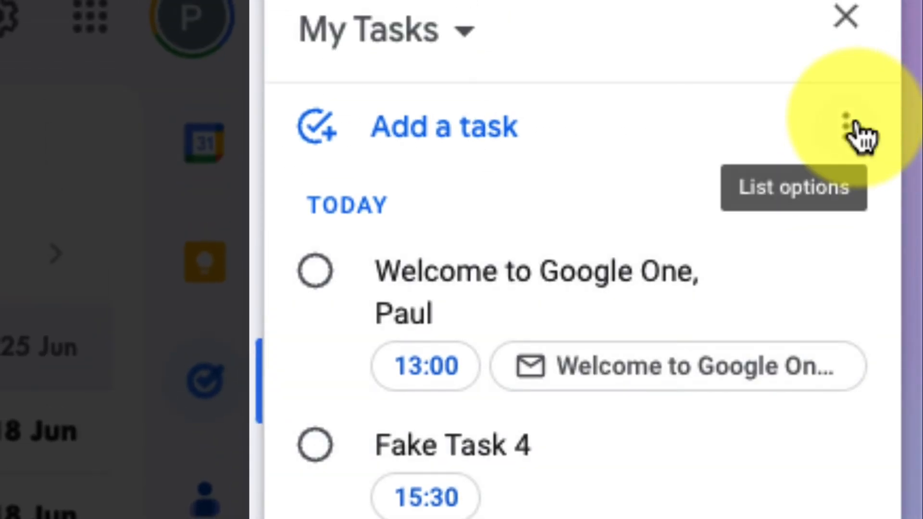
{"action": "left_click", "coordinate": [865, 123]}
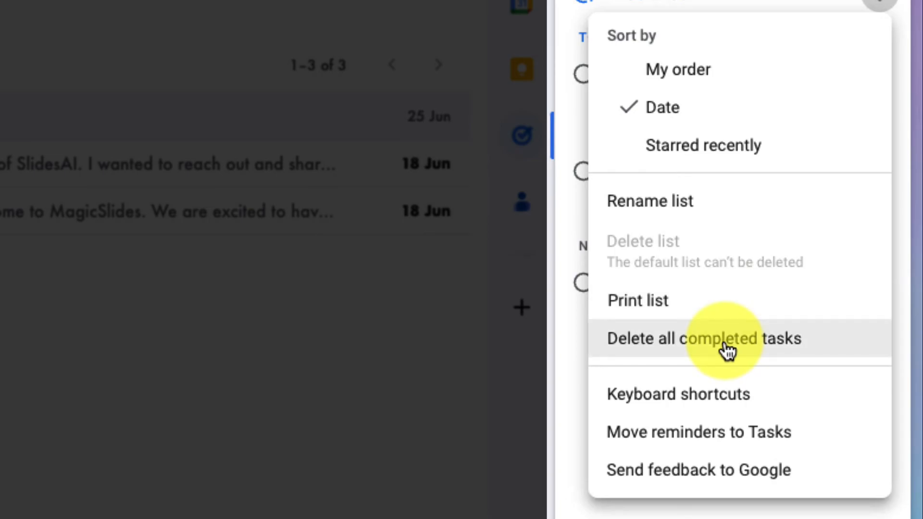
Clear all completed tasks from My Tasks and confirm the deletion.
{"action": "left_click", "coordinate": [703, 338]}
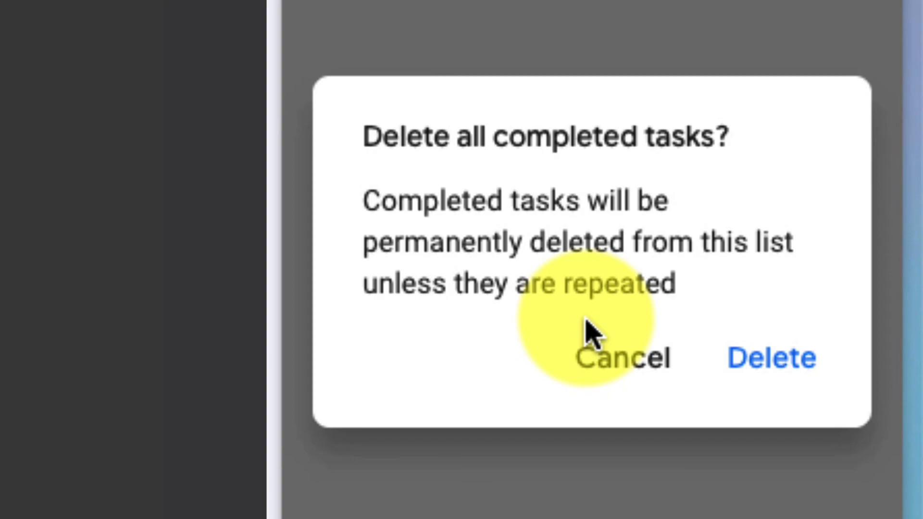
{"action": "mouse_move", "coordinate": [777, 365]}
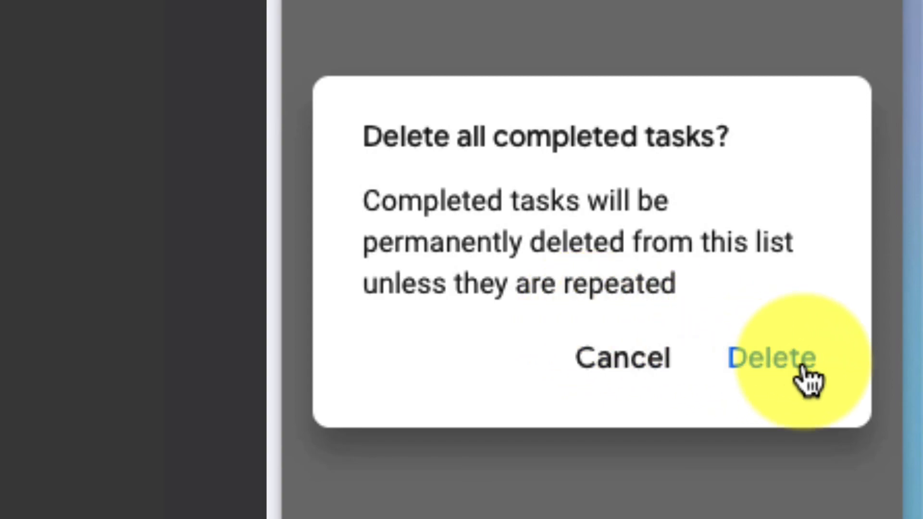
{"action": "left_click", "coordinate": [773, 358]}
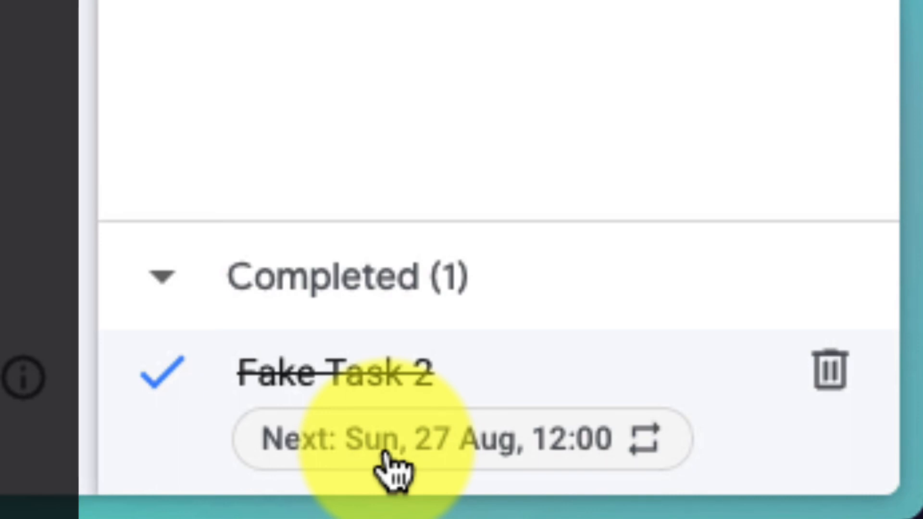
{"action": "mouse_move", "coordinate": [830, 371]}
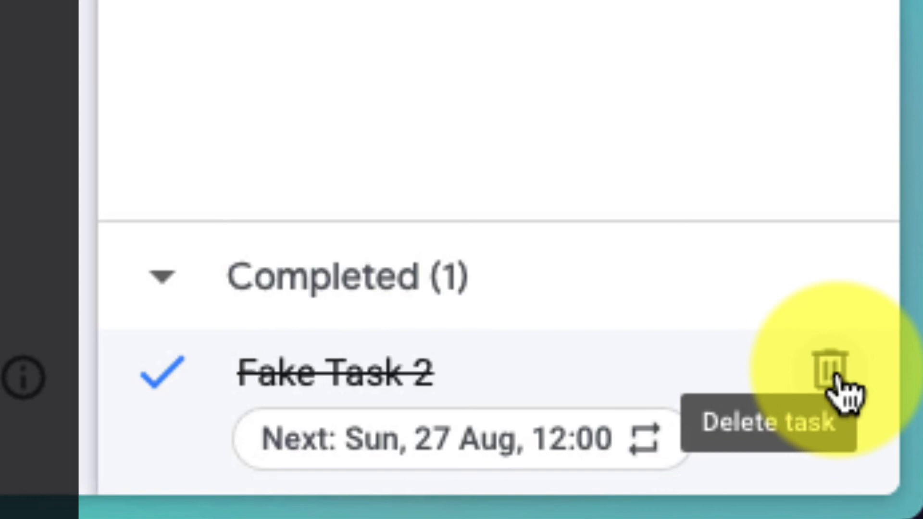
Delete all occurrences of repeating Fake Task 2, undo it, and close the Tasks panel.
{"action": "left_click", "coordinate": [828, 368]}
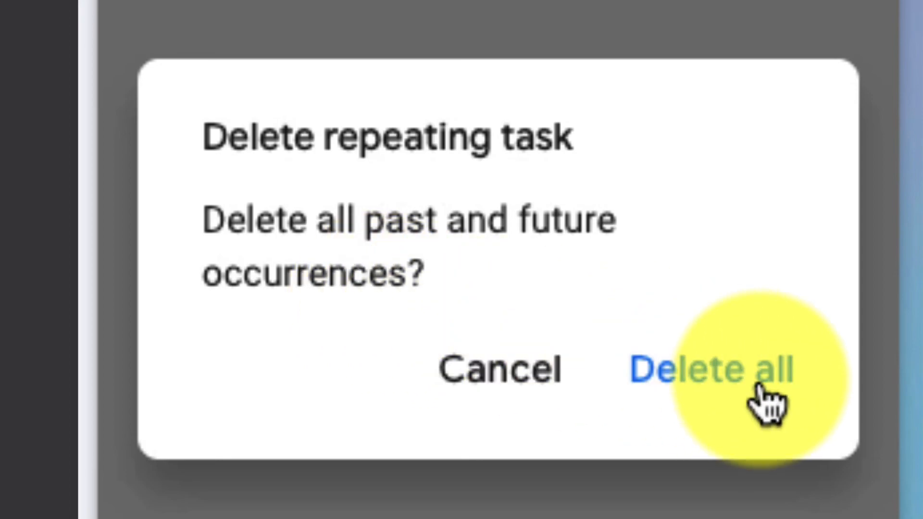
{"action": "left_click", "coordinate": [713, 370]}
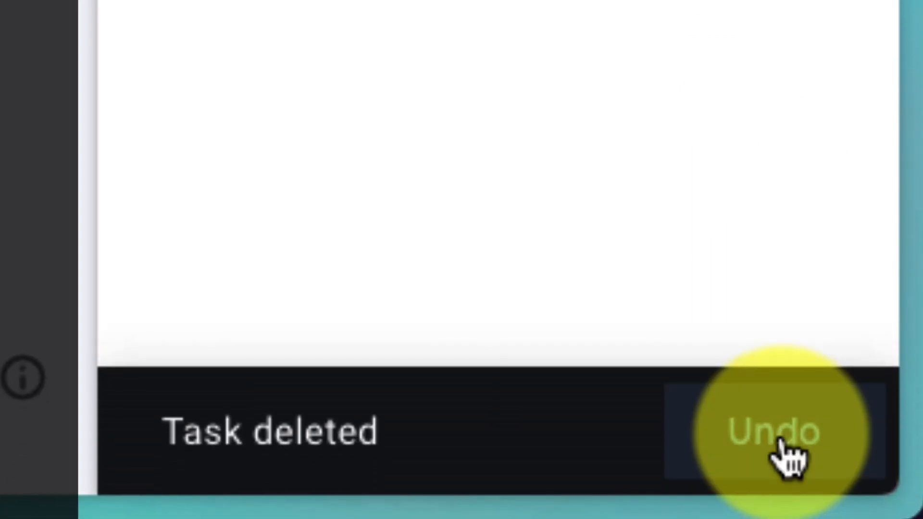
{"action": "left_click", "coordinate": [771, 430]}
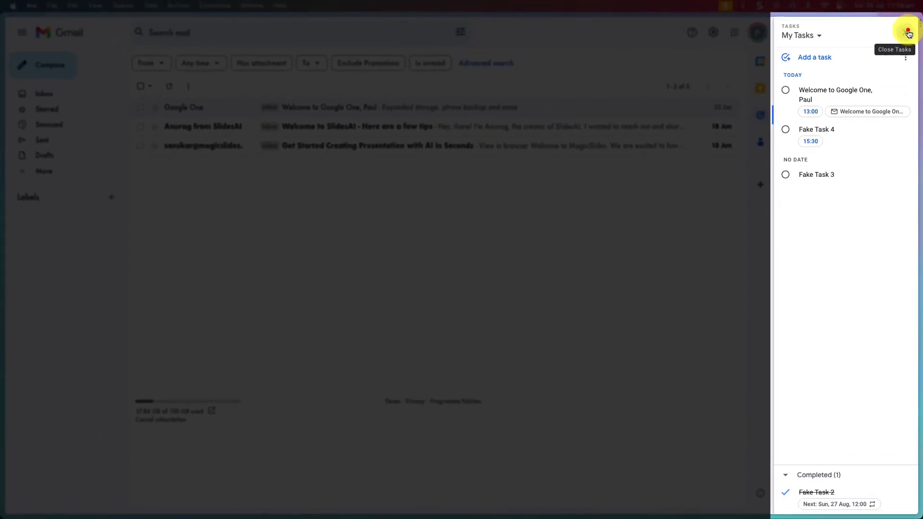
{"action": "left_click", "coordinate": [908, 32]}
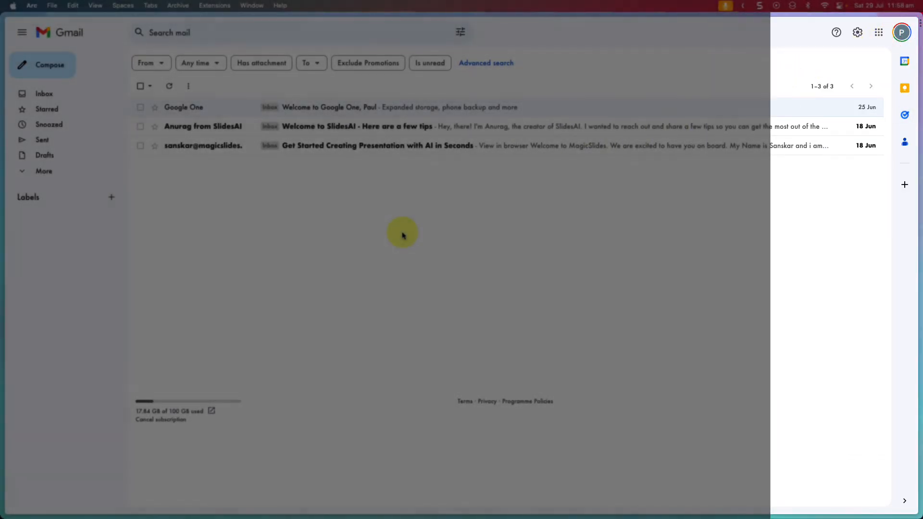